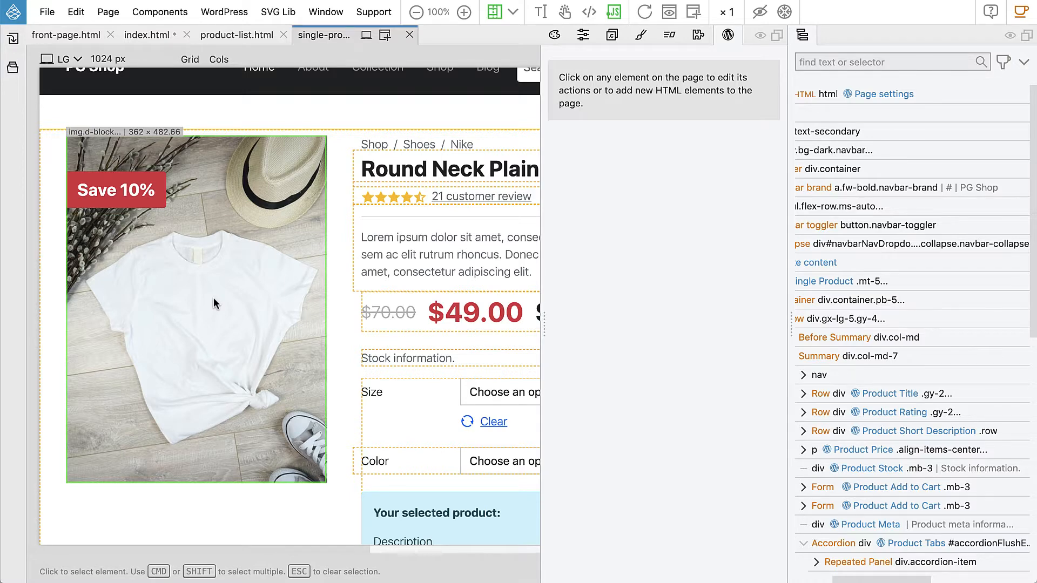
{"action": "mouse_move", "coordinate": [260, 190]}
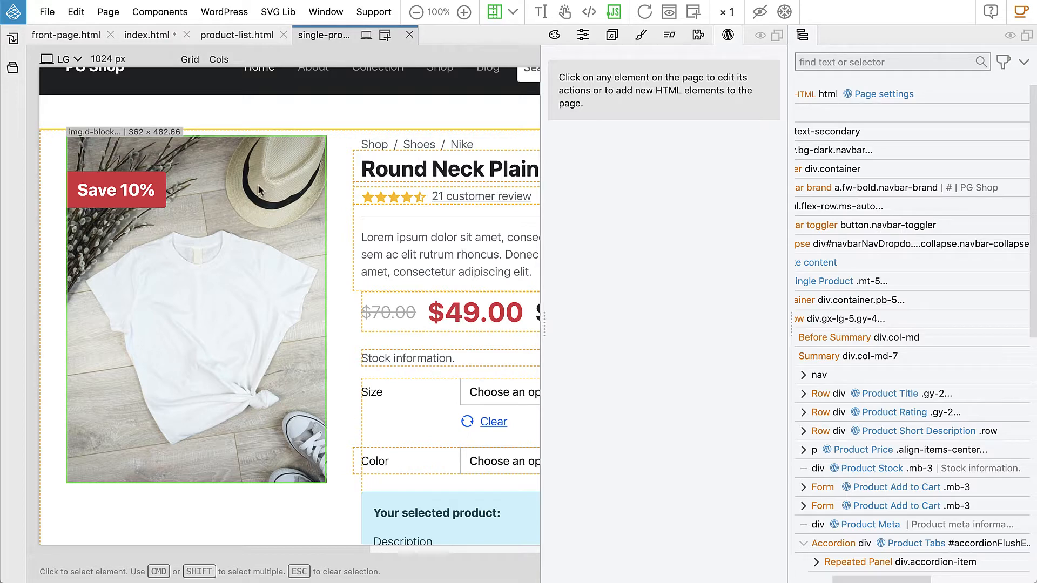
{"action": "mouse_move", "coordinate": [280, 325]}
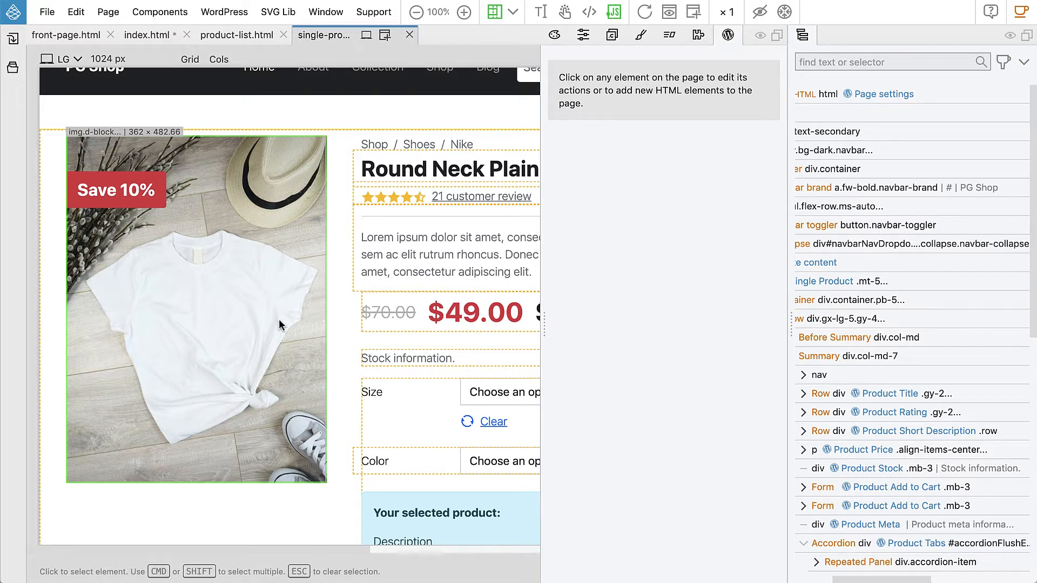
{"action": "mouse_move", "coordinate": [389, 312]}
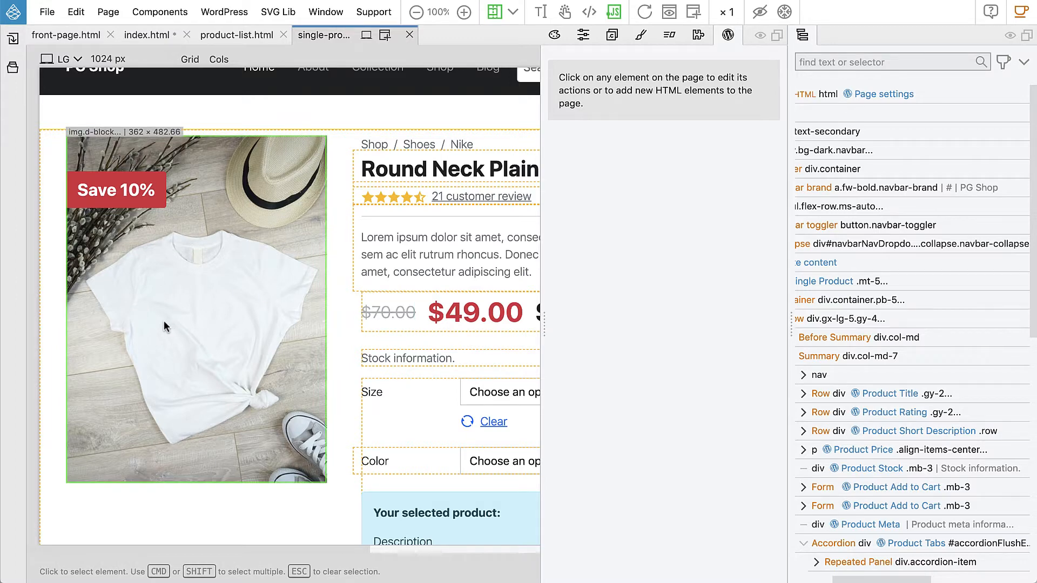
{"action": "mouse_move", "coordinate": [176, 336]}
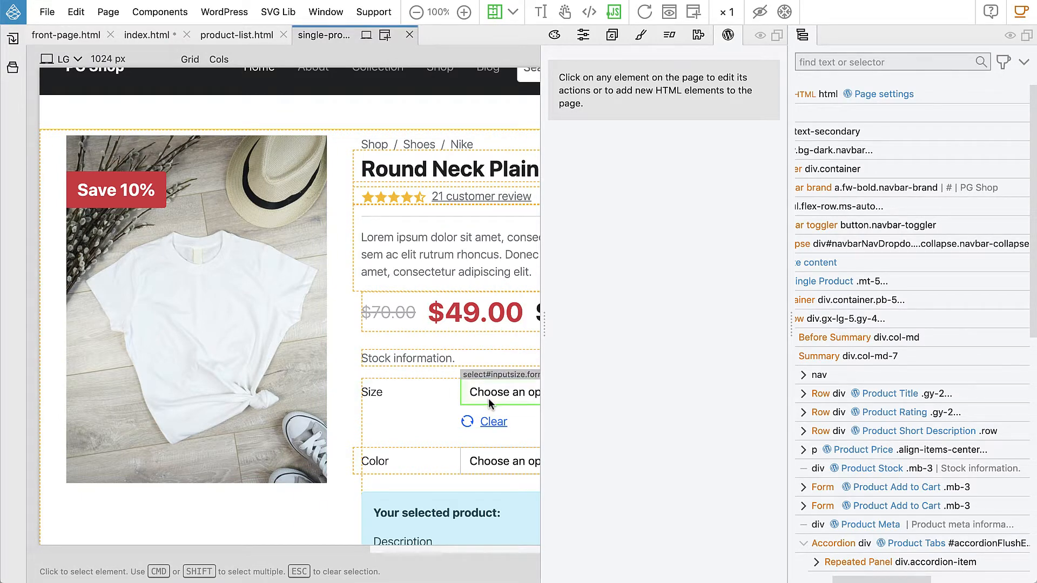
{"action": "mouse_move", "coordinate": [503, 461]}
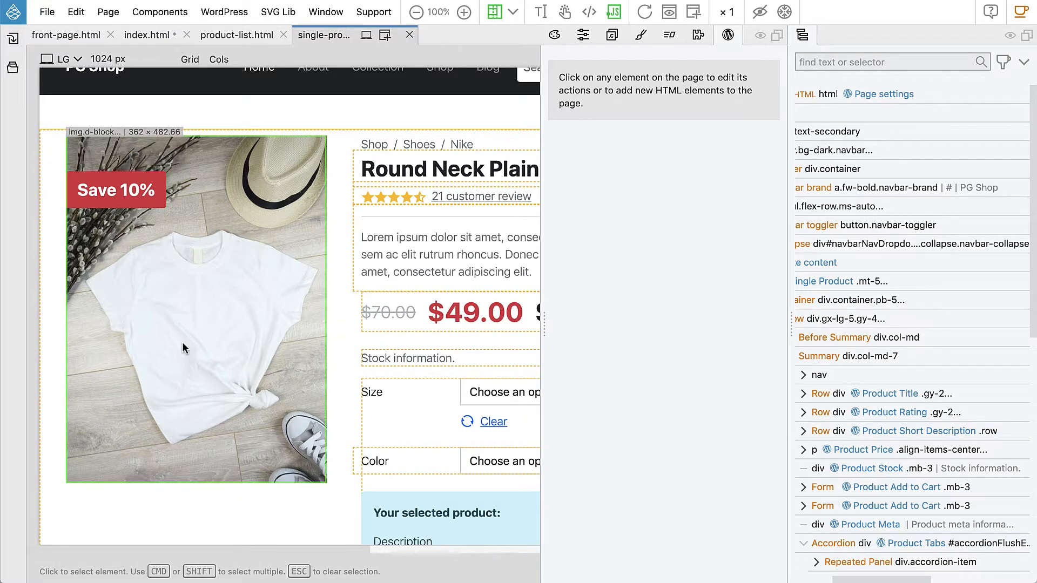
{"action": "mouse_move", "coordinate": [189, 344]}
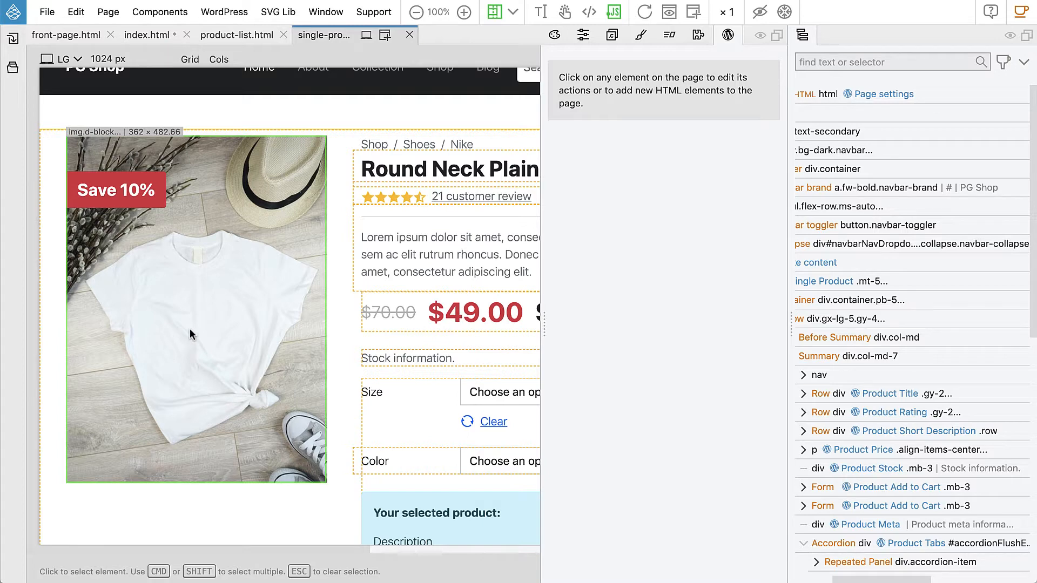
{"action": "mouse_move", "coordinate": [191, 336]}
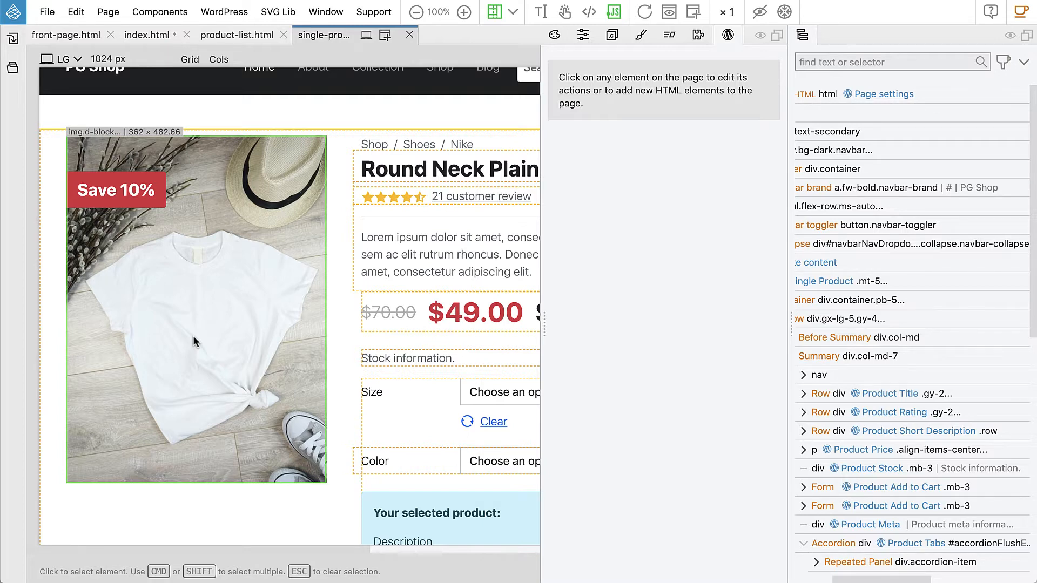
{"action": "mouse_move", "coordinate": [186, 342]}
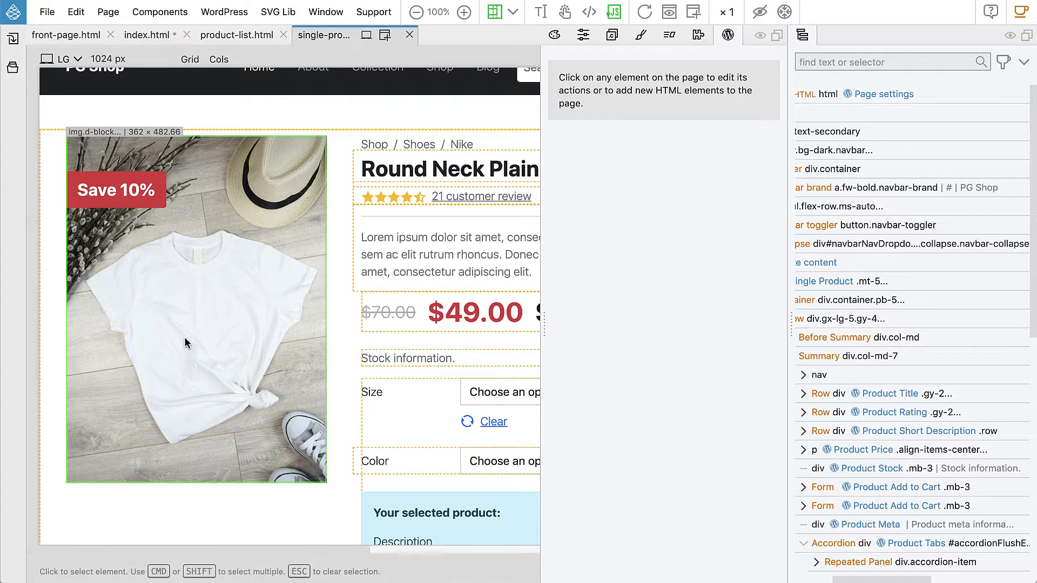
{"action": "mouse_move", "coordinate": [204, 350]}
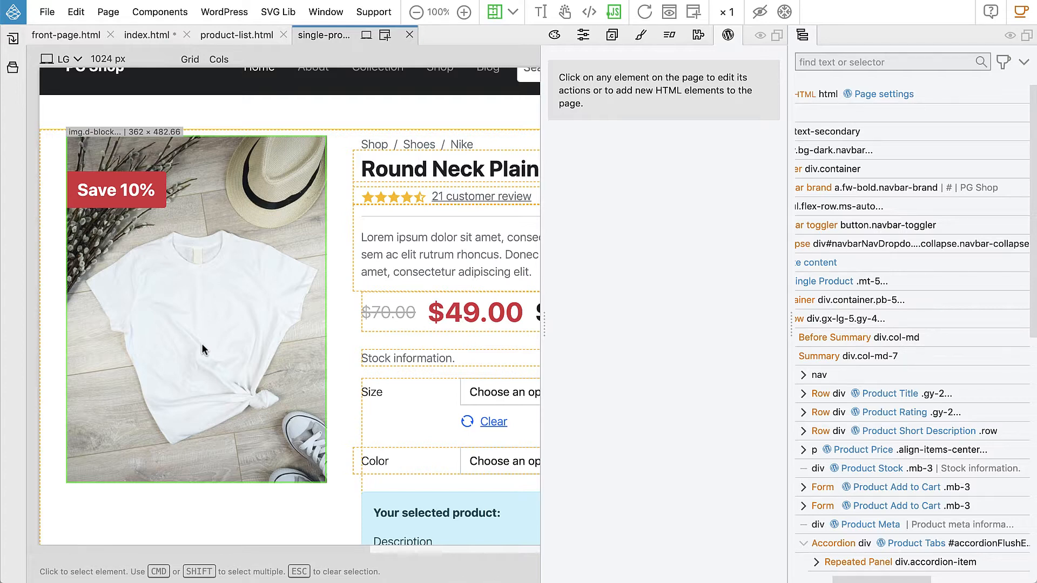
{"action": "mouse_move", "coordinate": [215, 342]}
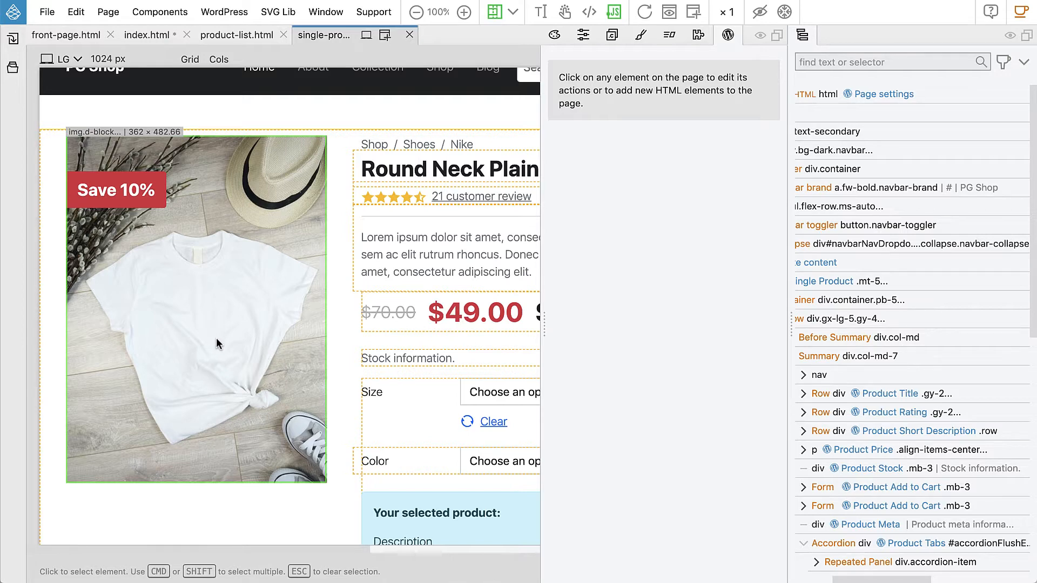
{"action": "mouse_move", "coordinate": [213, 349]}
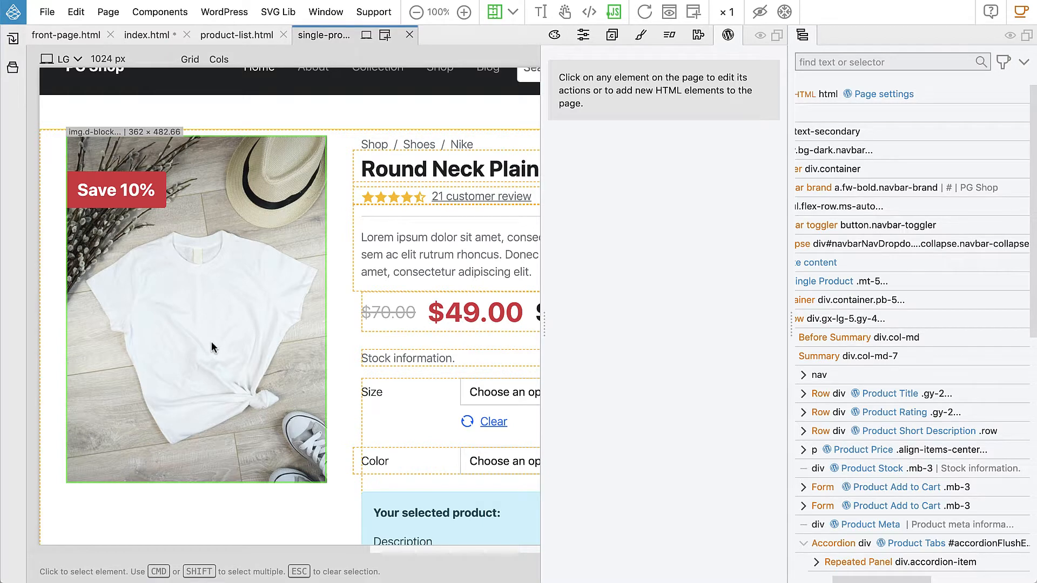
- Select the T-shirt photo's parent section in the Tree, expand it, and scroll to its product actions
{"action": "left_click", "coordinate": [195, 304]}
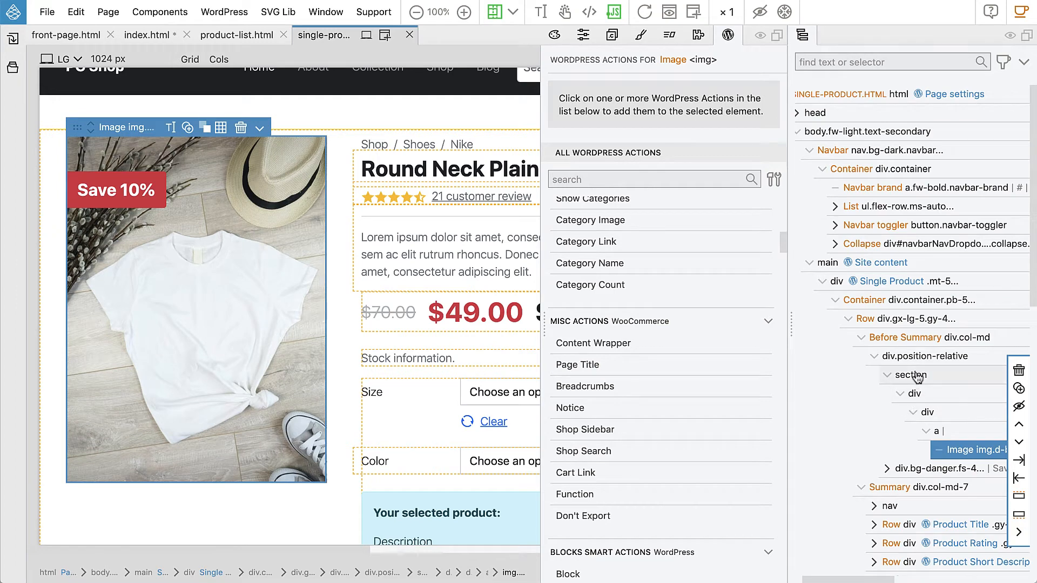
{"action": "left_click", "coordinate": [897, 374]}
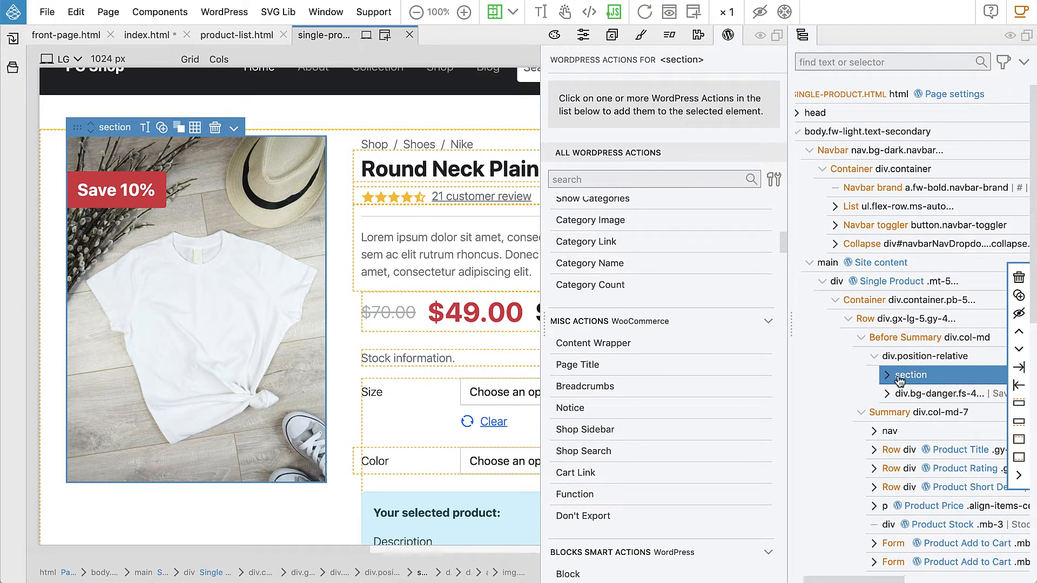
{"action": "left_click", "coordinate": [885, 374]}
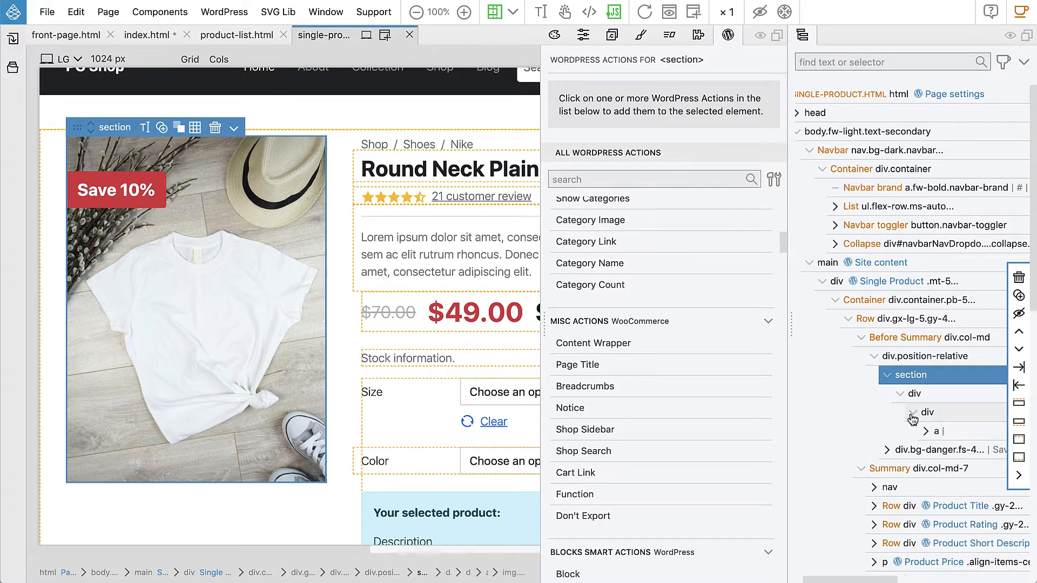
{"action": "left_click", "coordinate": [924, 430]}
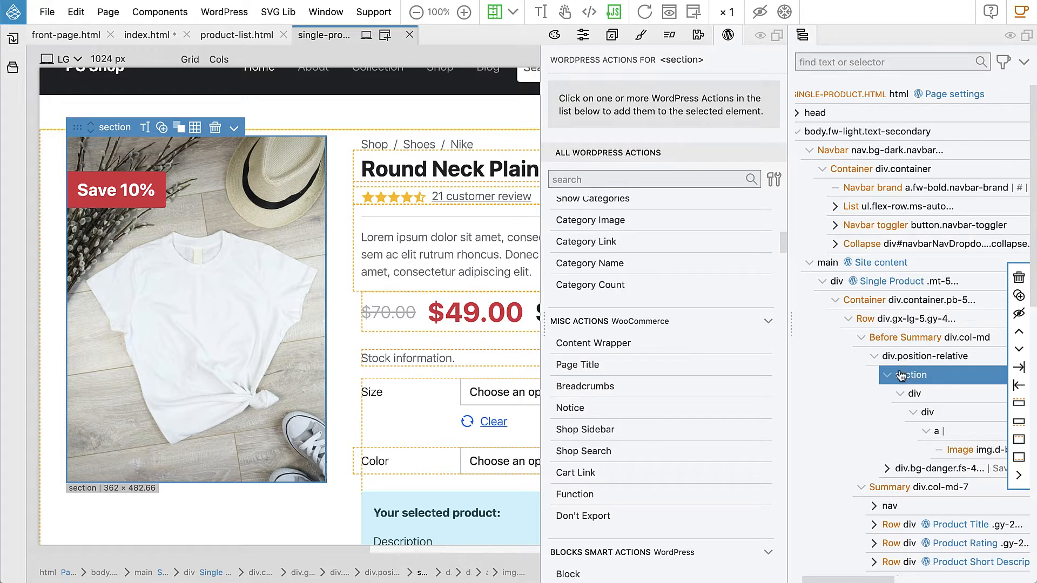
{"action": "mouse_move", "coordinate": [912, 376]}
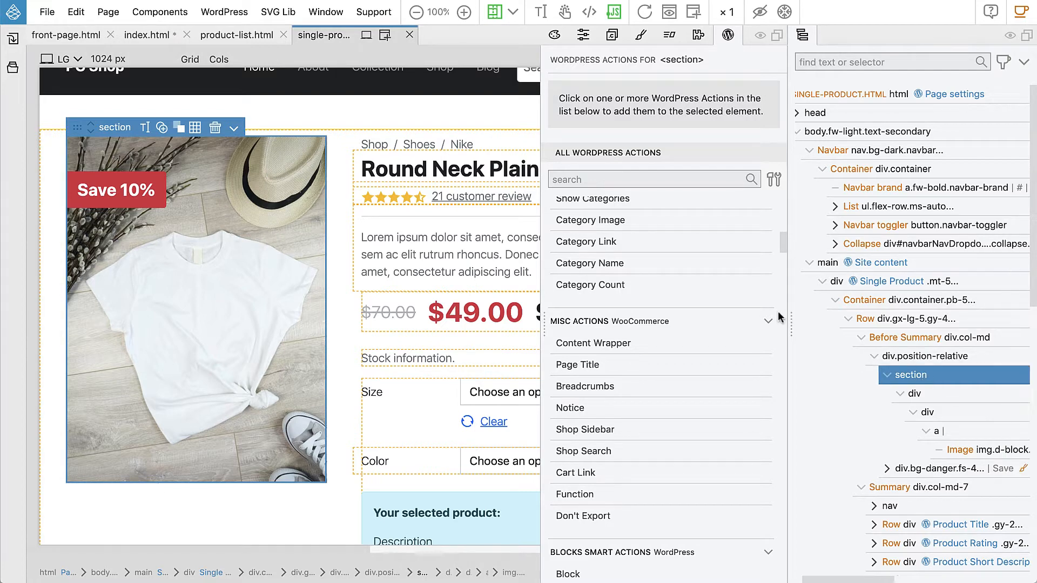
{"action": "scroll", "scroll_direction": "down", "scroll_amount": 3}
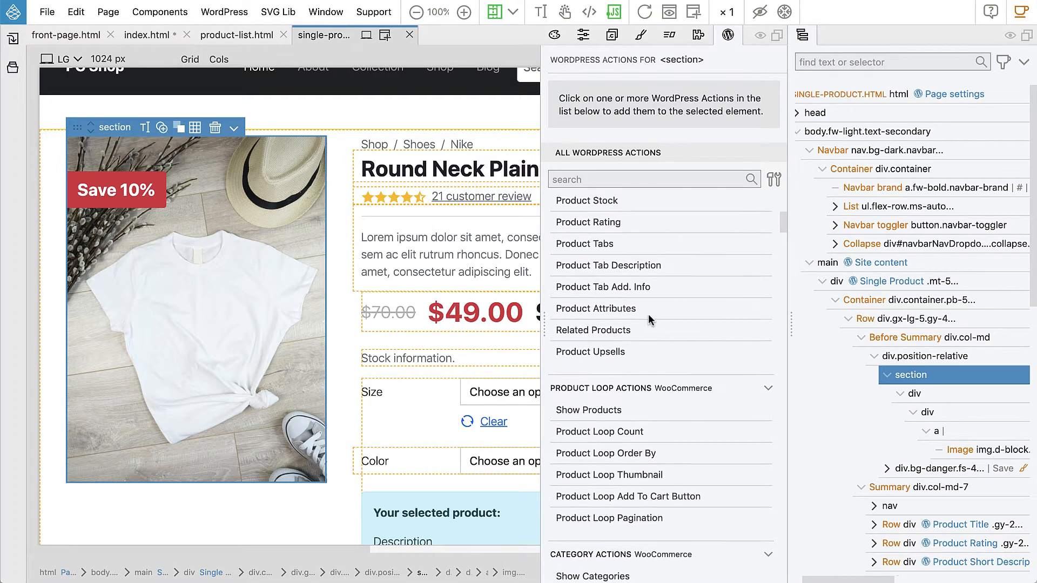
{"action": "scroll", "scroll_direction": "down", "scroll_amount": 3}
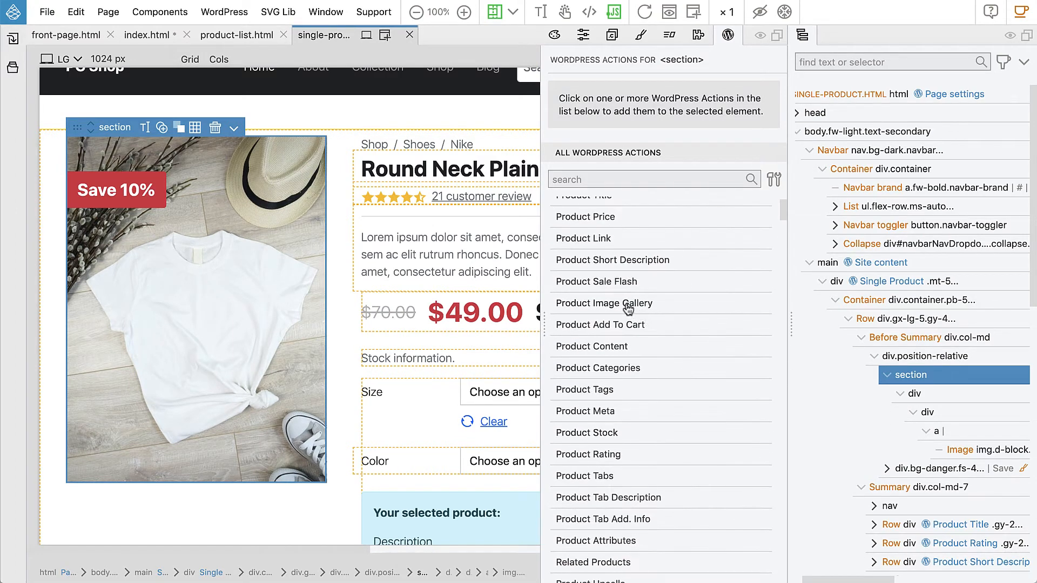
- Add the Product Image Gallery action to the section, keeping WooCommerce as the mode
{"action": "left_click", "coordinate": [603, 303]}
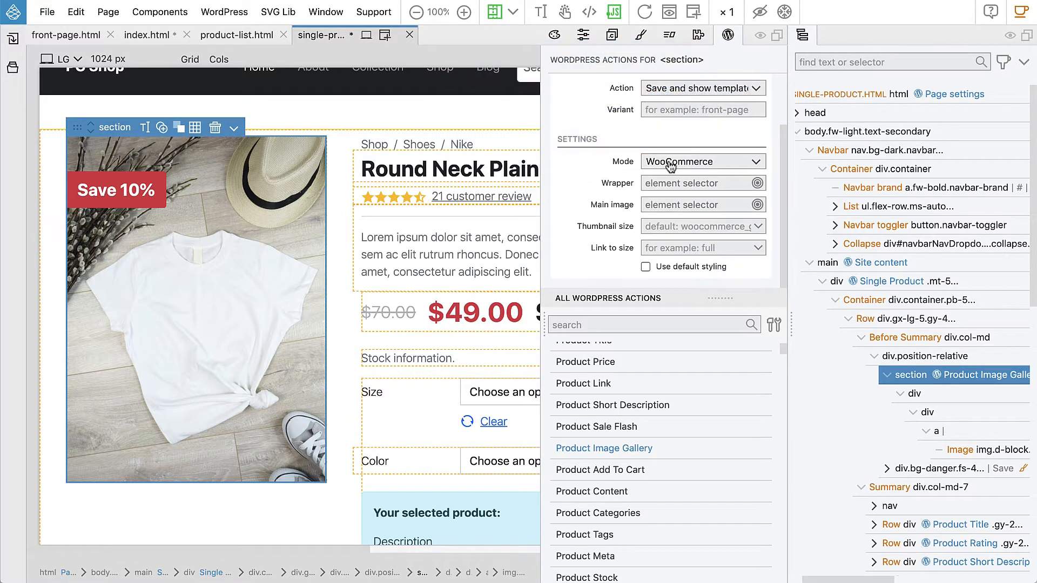
{"action": "left_click", "coordinate": [701, 161]}
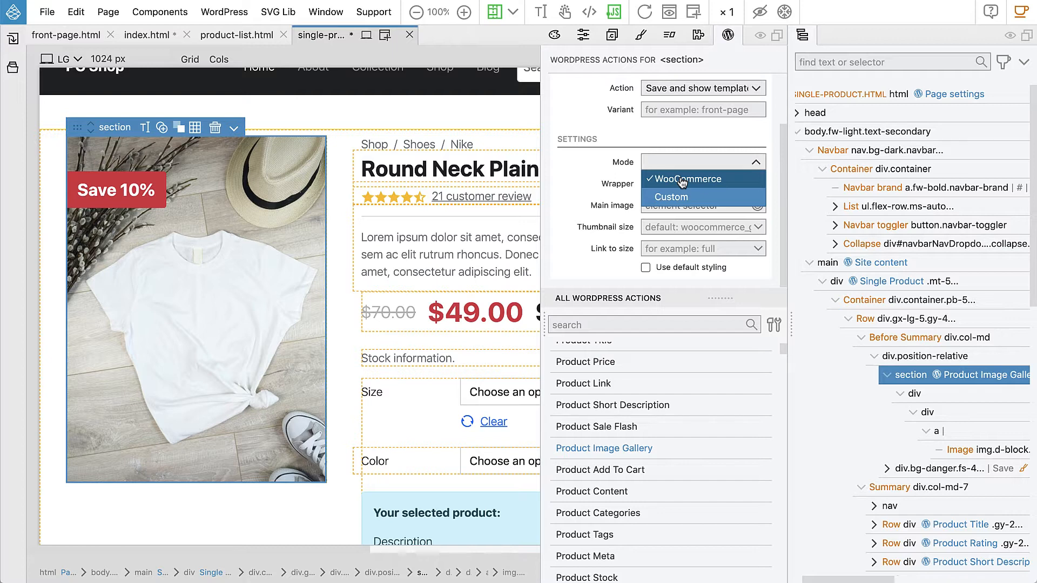
{"action": "left_click", "coordinate": [687, 179]}
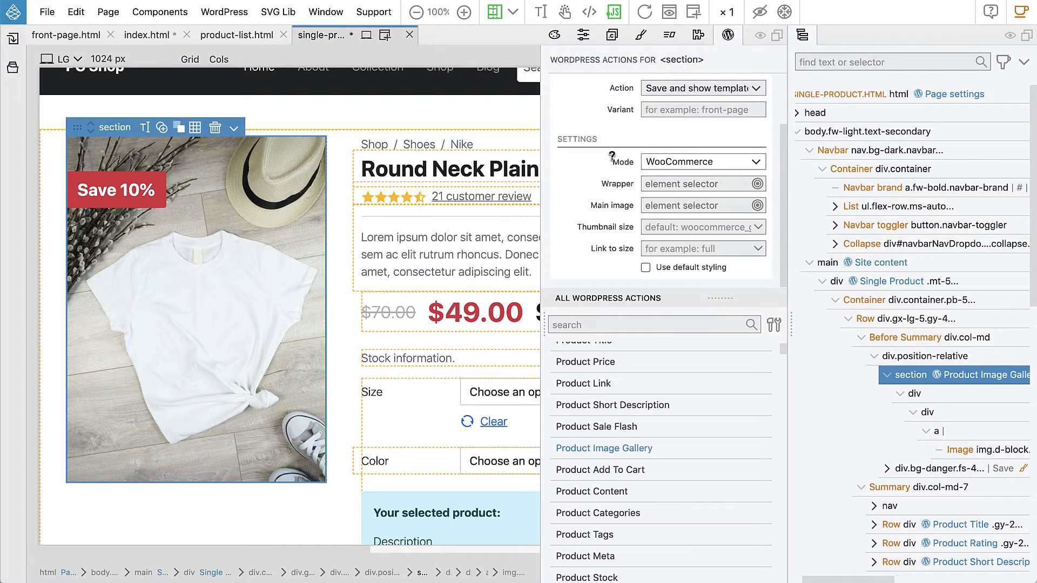
{"action": "mouse_move", "coordinate": [615, 159]}
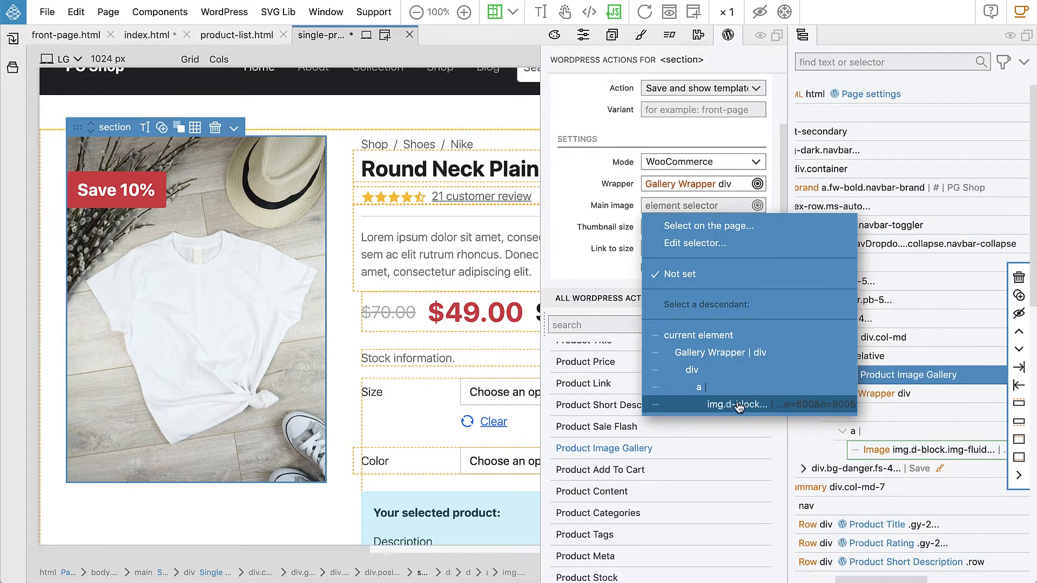
- Set the gallery's main image to the img.d-block photo inside the wrapper
{"action": "left_click", "coordinate": [737, 404]}
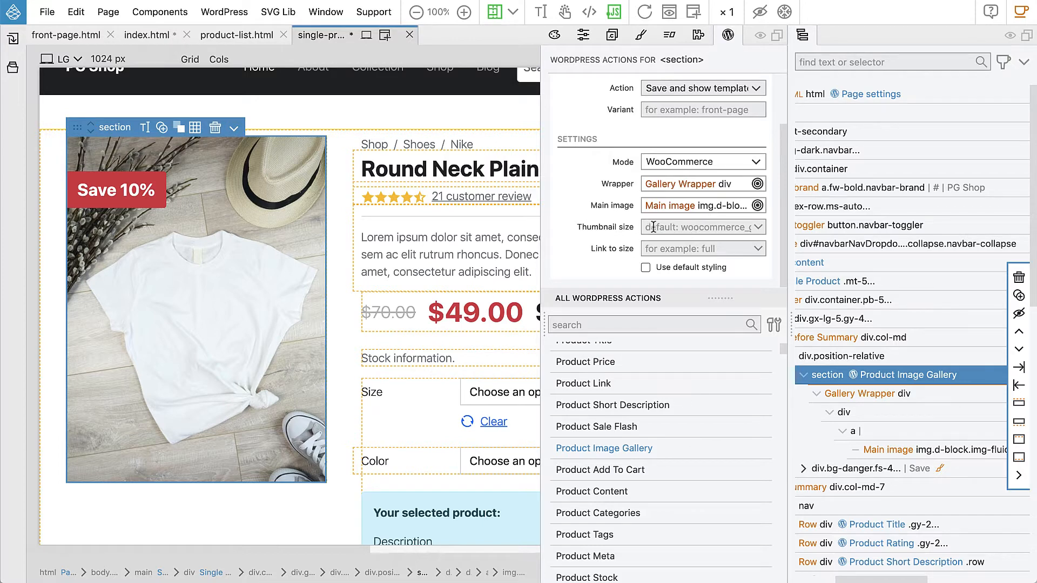
{"action": "left_click", "coordinate": [701, 227]}
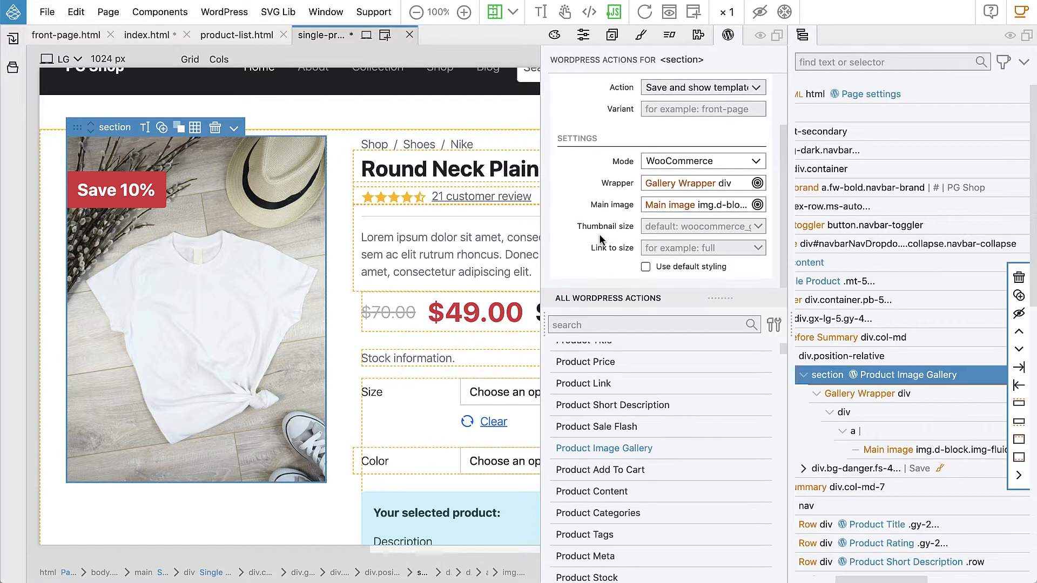
{"action": "mouse_move", "coordinate": [604, 226]}
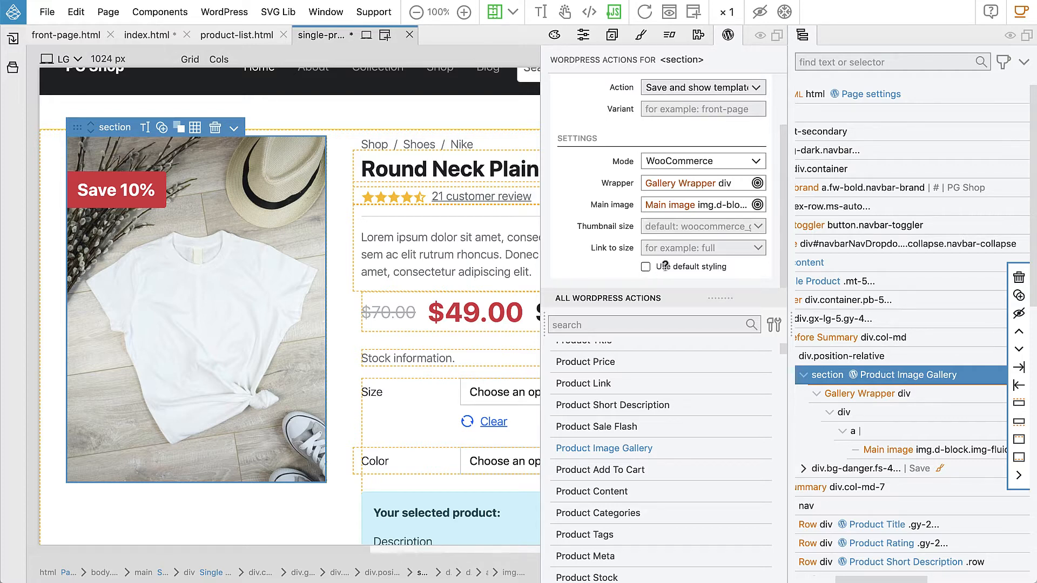
{"action": "mouse_move", "coordinate": [646, 267]}
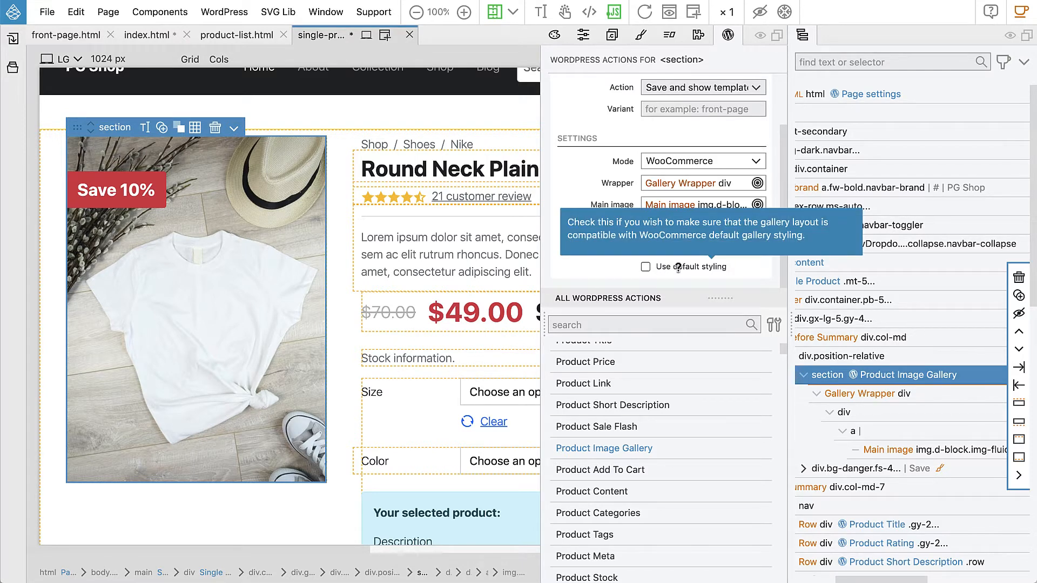
{"action": "mouse_move", "coordinate": [615, 266]}
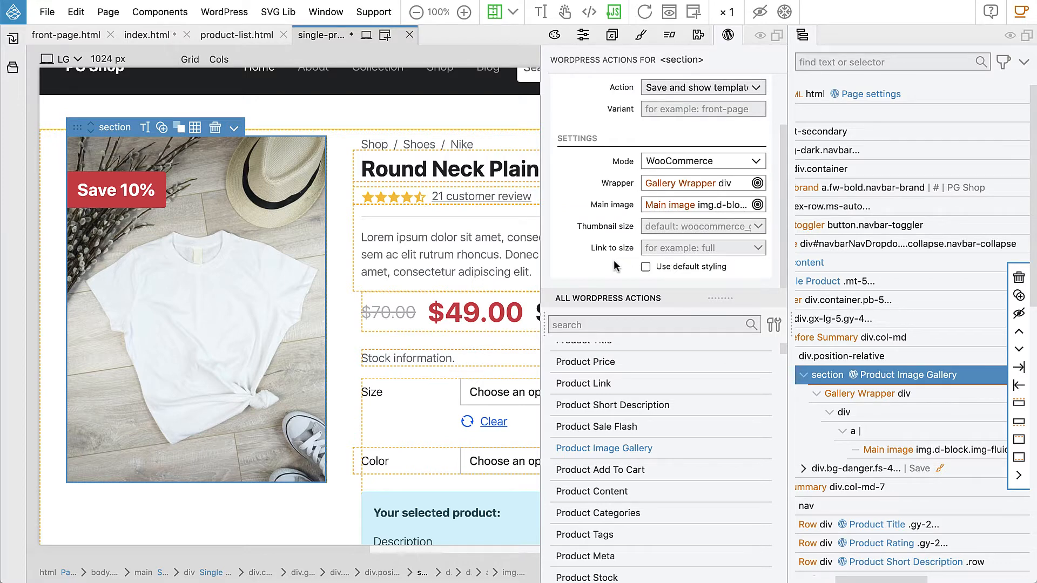
{"action": "left_click", "coordinate": [223, 12]}
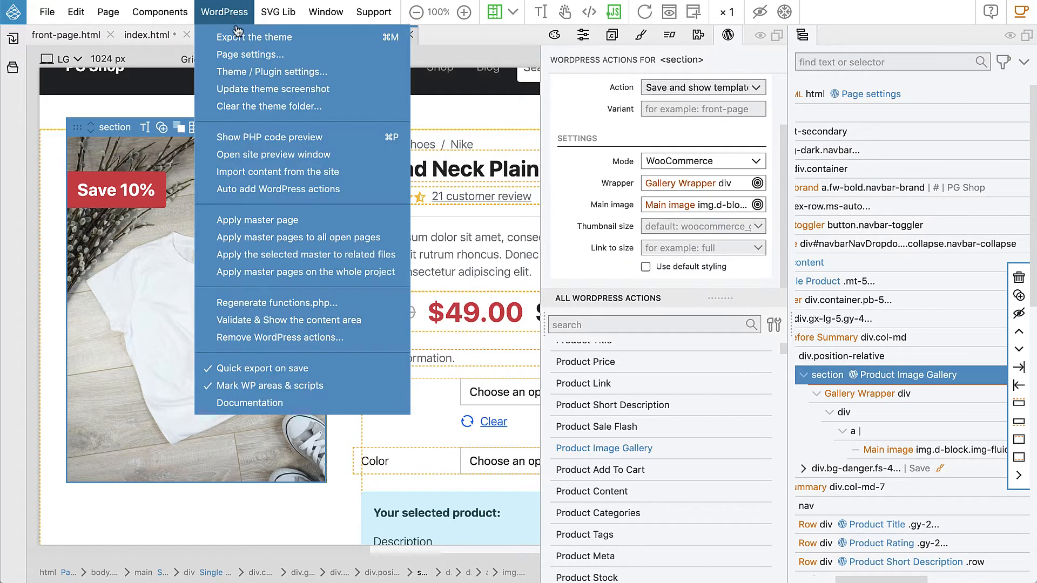
- Export the theme to WordPress and review the reported main-image problem
{"action": "left_click", "coordinate": [255, 36]}
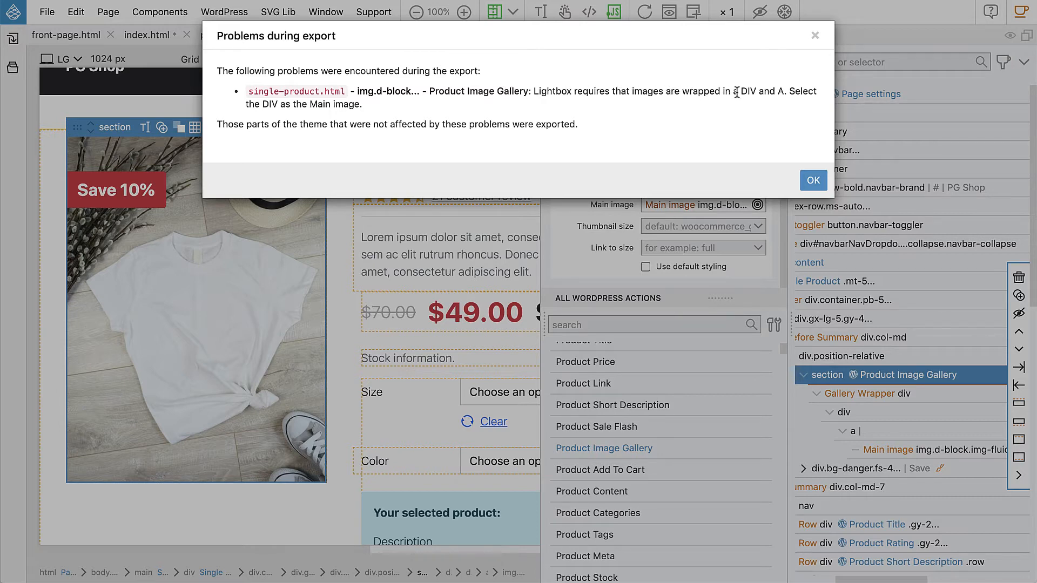
{"action": "mouse_move", "coordinate": [794, 131]}
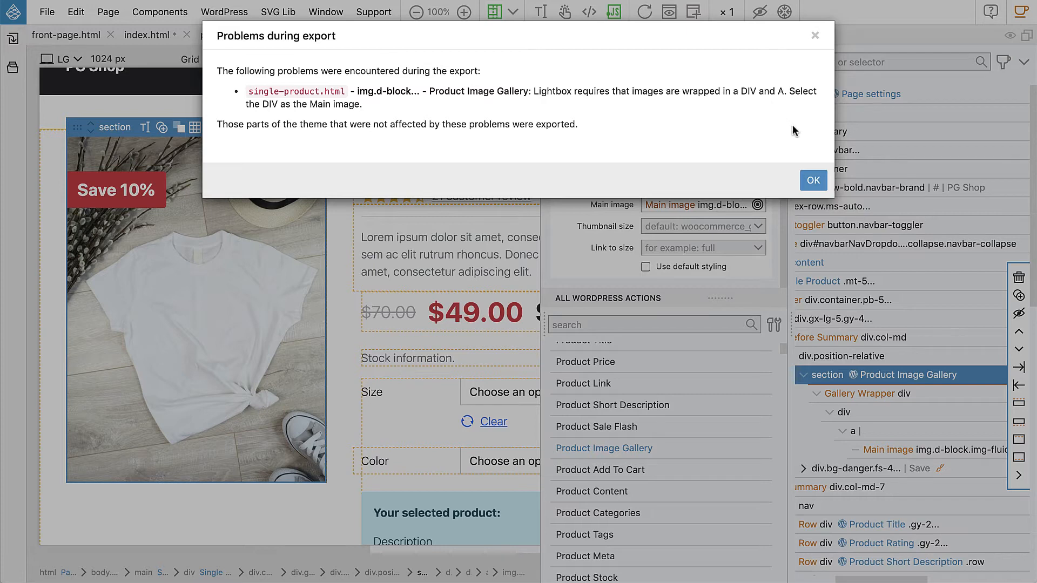
{"action": "mouse_move", "coordinate": [432, 115]}
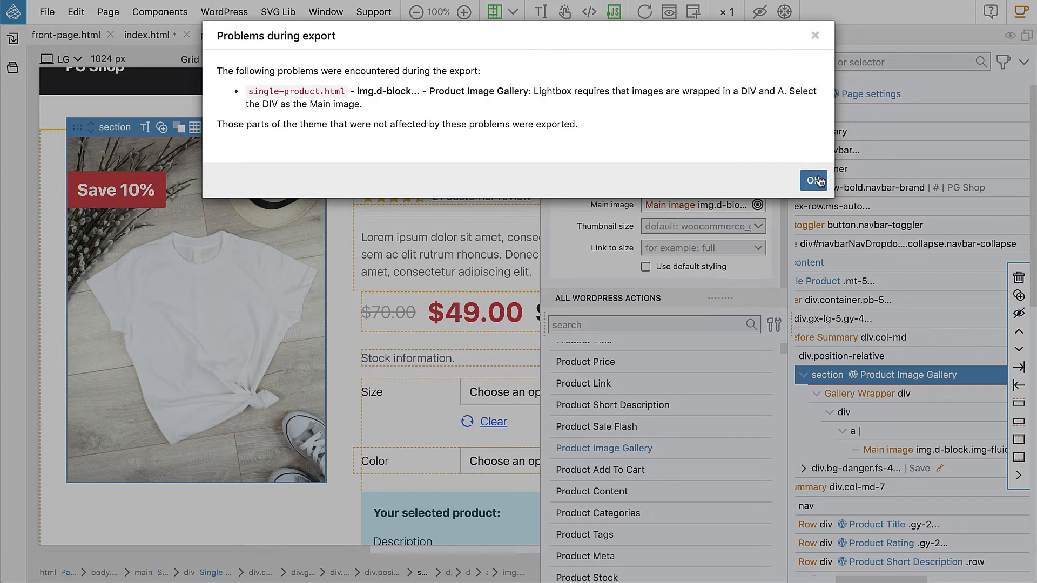
- Dismiss the export report and make the wrapping div the gallery's main image
{"action": "left_click", "coordinate": [814, 180]}
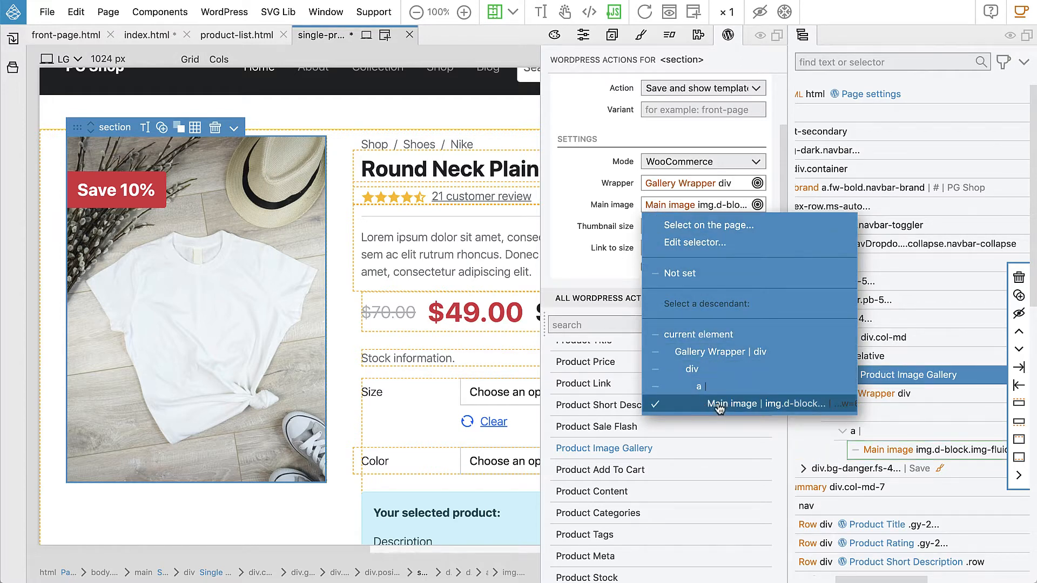
{"action": "mouse_move", "coordinate": [734, 404]}
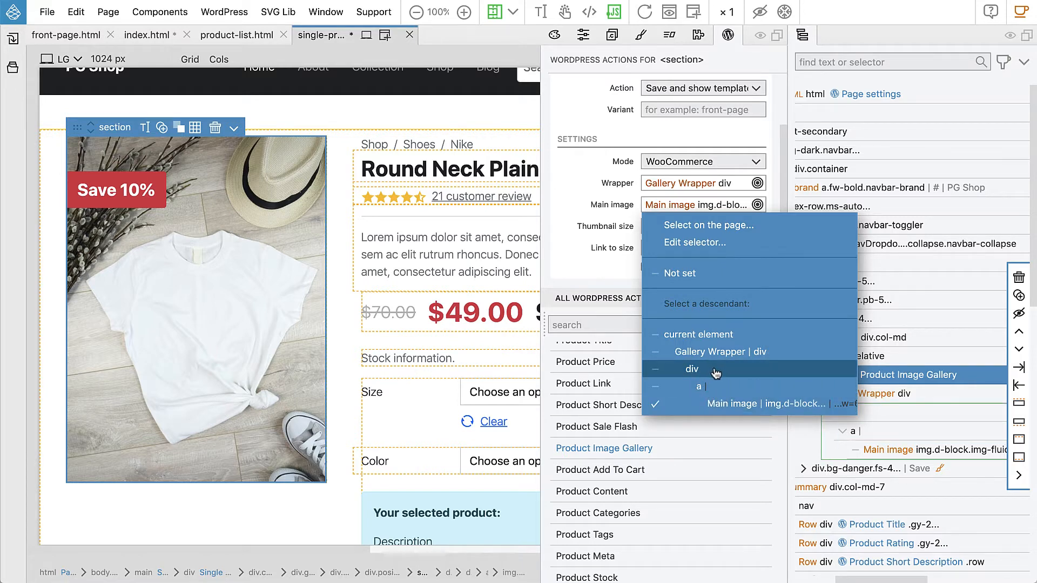
{"action": "left_click", "coordinate": [692, 369]}
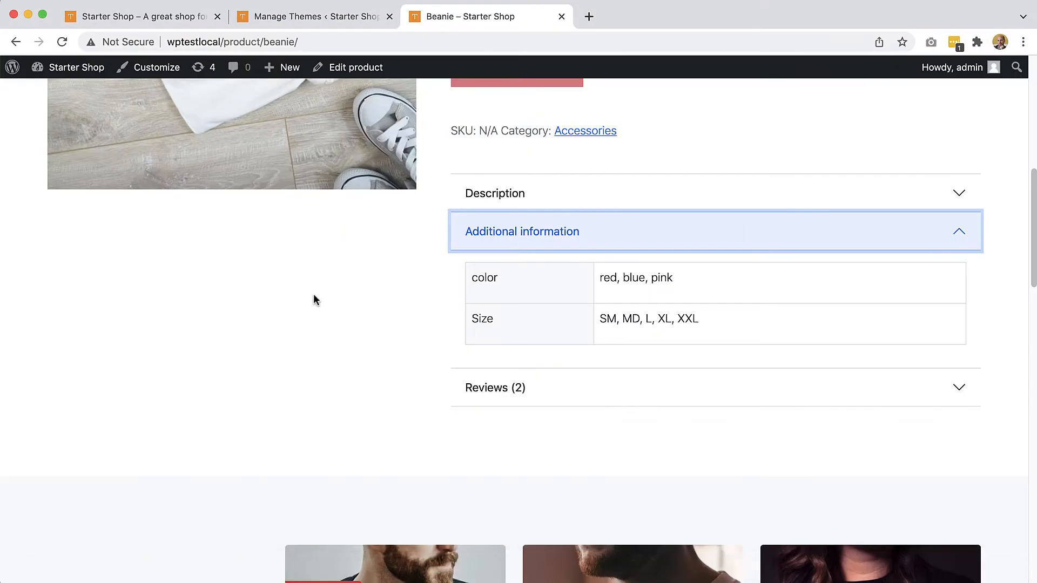
- Reload the Beanie page in Chrome and browse the gallery lightbox's enlarged images
{"action": "left_click", "coordinate": [62, 41]}
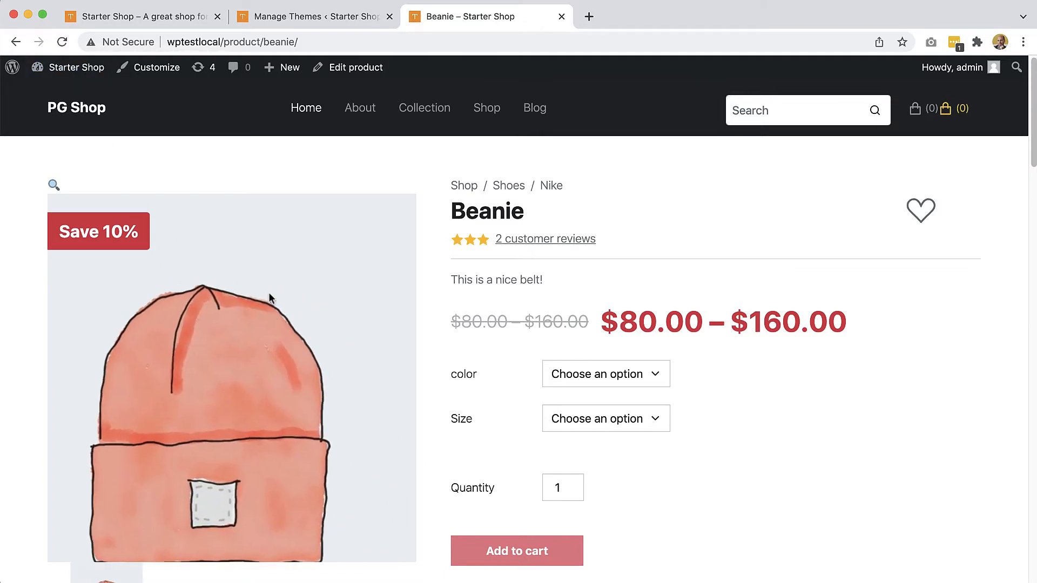
{"action": "scroll", "scroll_direction": "down", "scroll_amount": 3}
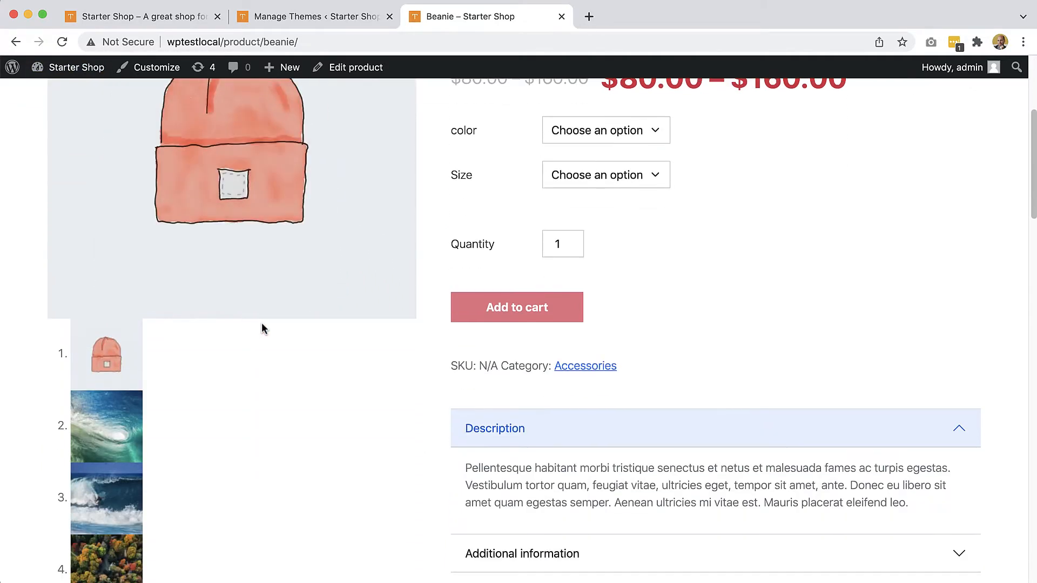
{"action": "mouse_move", "coordinate": [106, 354]}
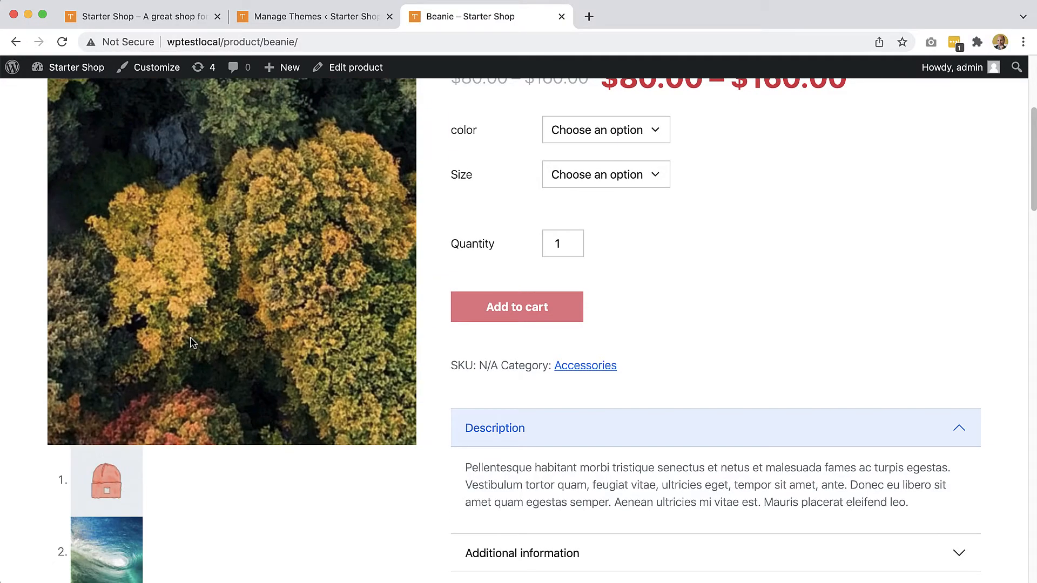
{"action": "scroll", "scroll_direction": "down", "scroll_amount": 3}
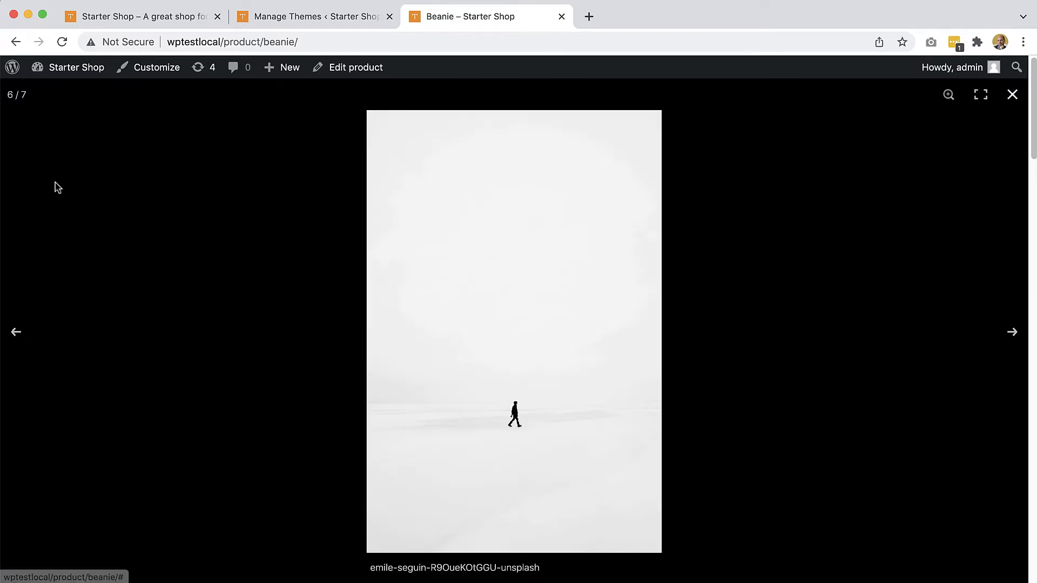
{"action": "left_click", "coordinate": [1013, 332]}
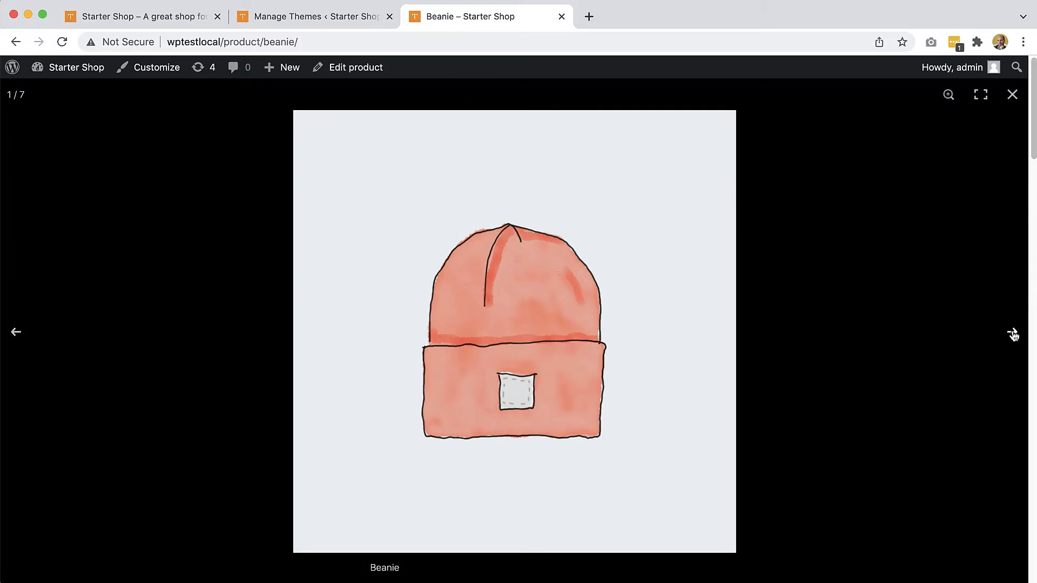
{"action": "left_click", "coordinate": [1013, 94]}
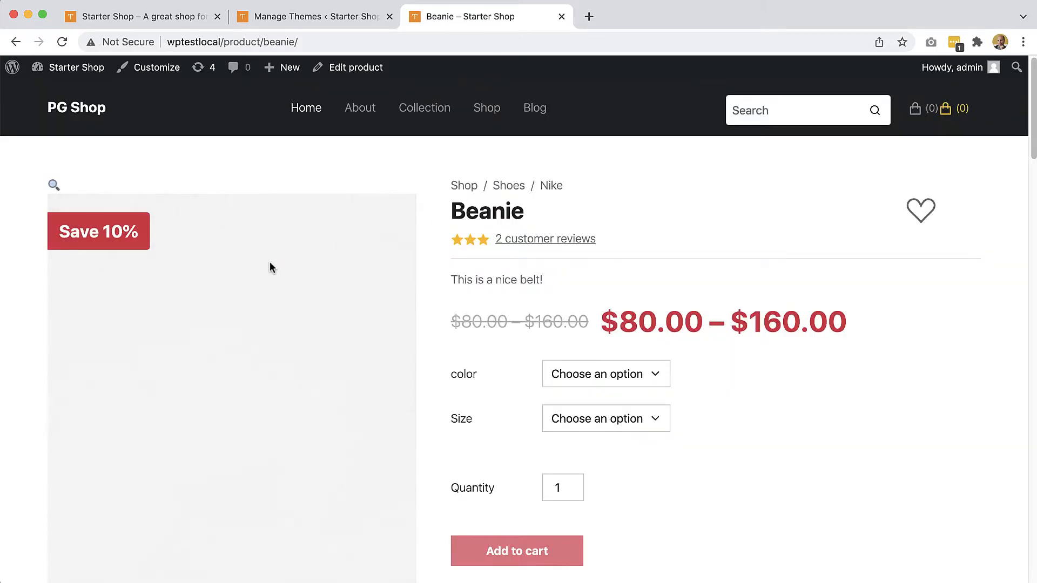
{"action": "scroll", "scroll_direction": "down", "scroll_amount": 3}
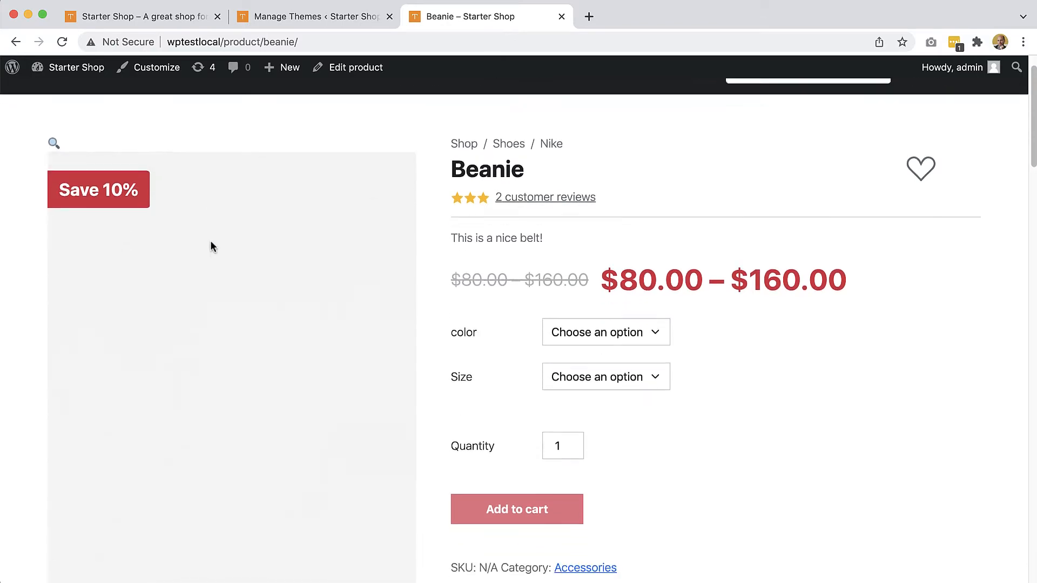
{"action": "scroll", "scroll_direction": "down", "scroll_amount": 3}
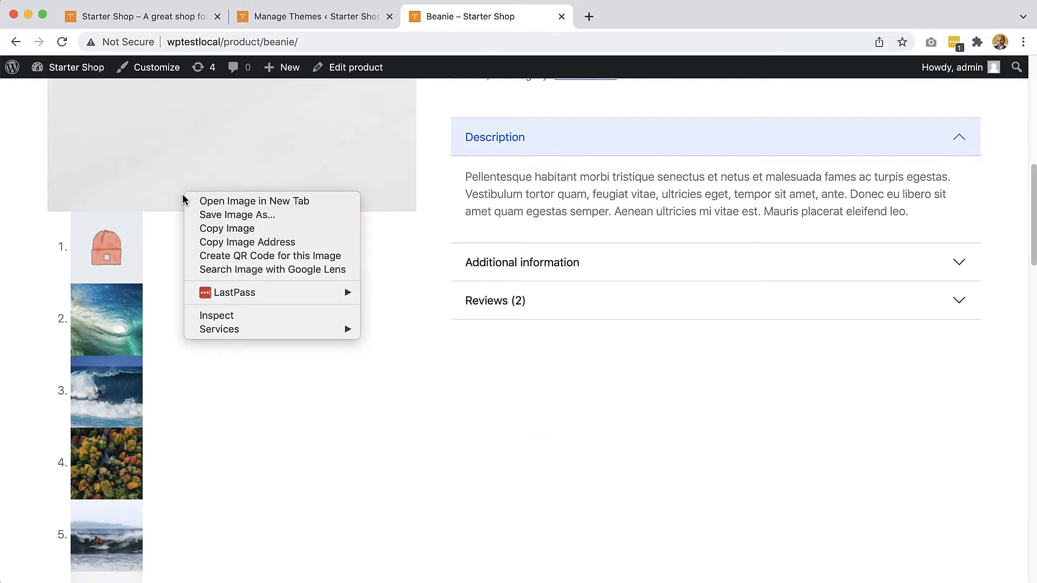
- Inspect the gallery image in DevTools, reviewing the woocommerce-product-gallery__wrapper markup
{"action": "left_click", "coordinate": [231, 322]}
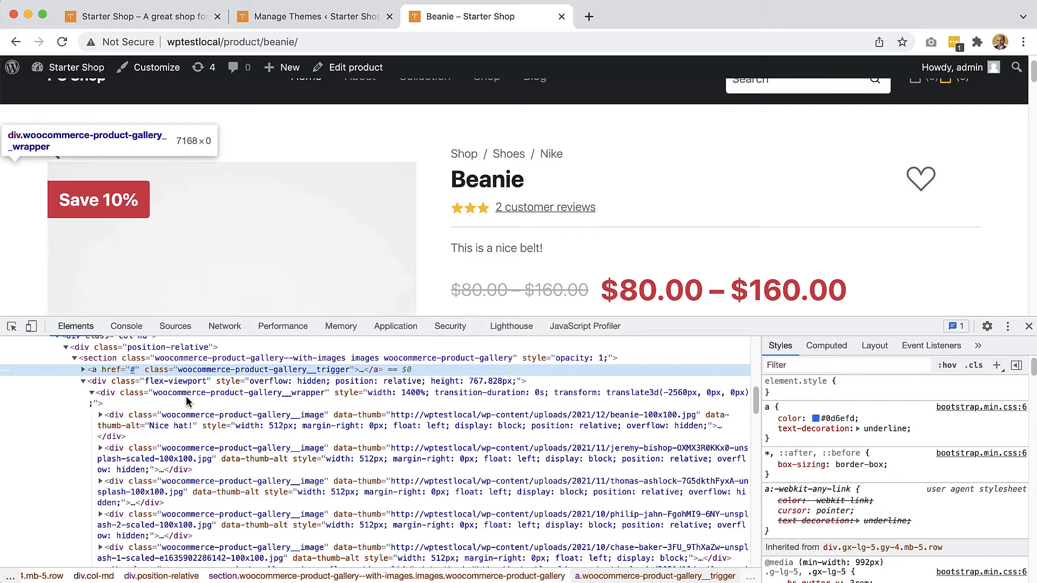
{"action": "mouse_move", "coordinate": [178, 460]}
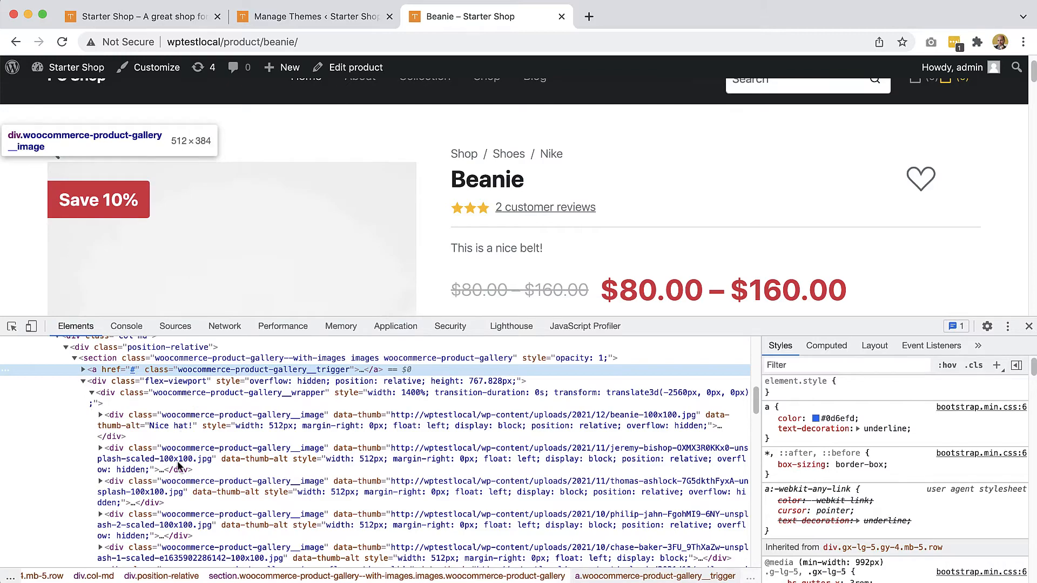
{"action": "scroll", "scroll_direction": "down", "scroll_amount": 3}
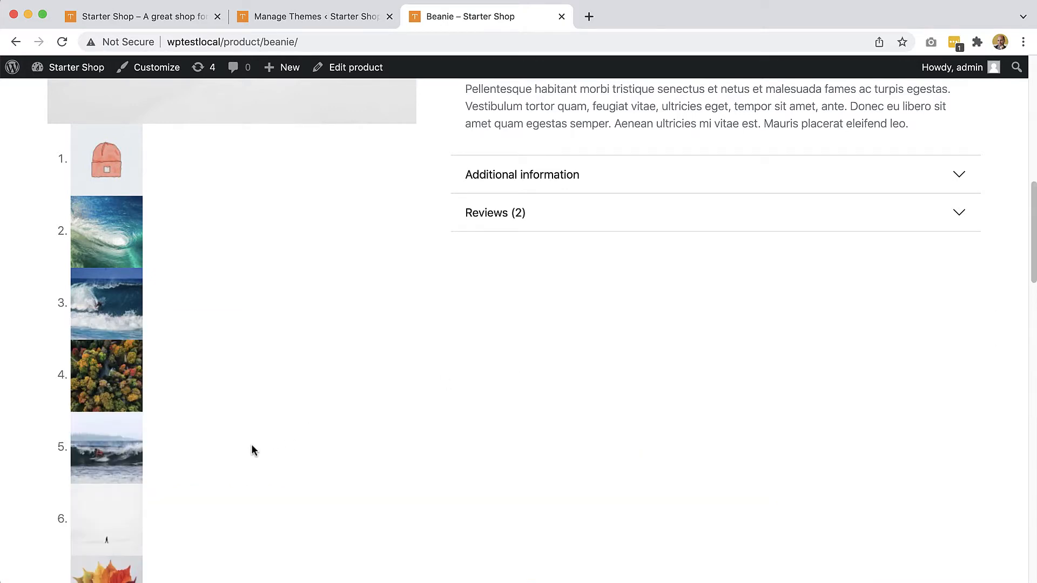
{"action": "mouse_move", "coordinate": [250, 455]}
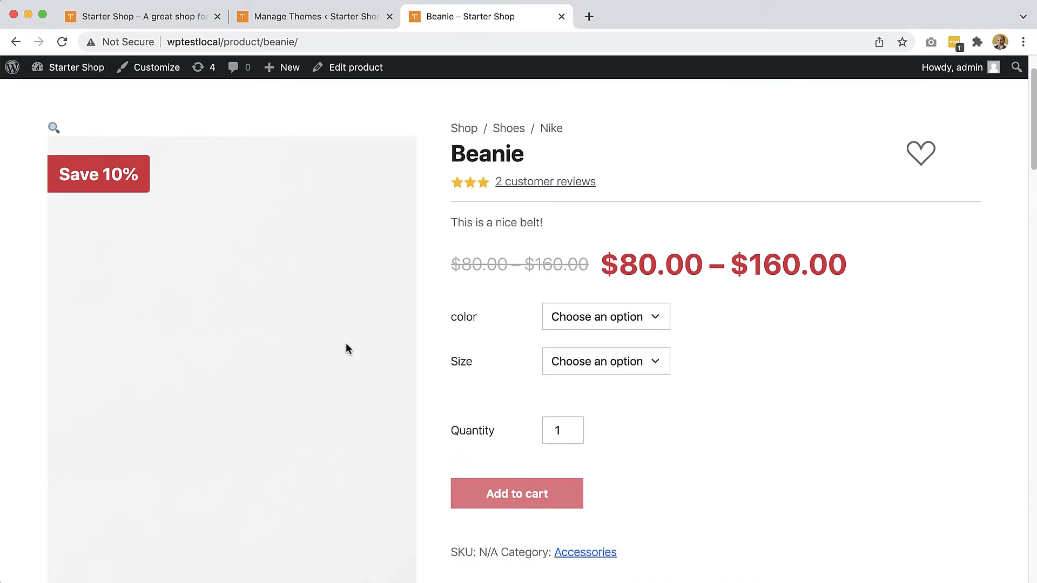
{"action": "scroll", "scroll_direction": "down", "scroll_amount": 3}
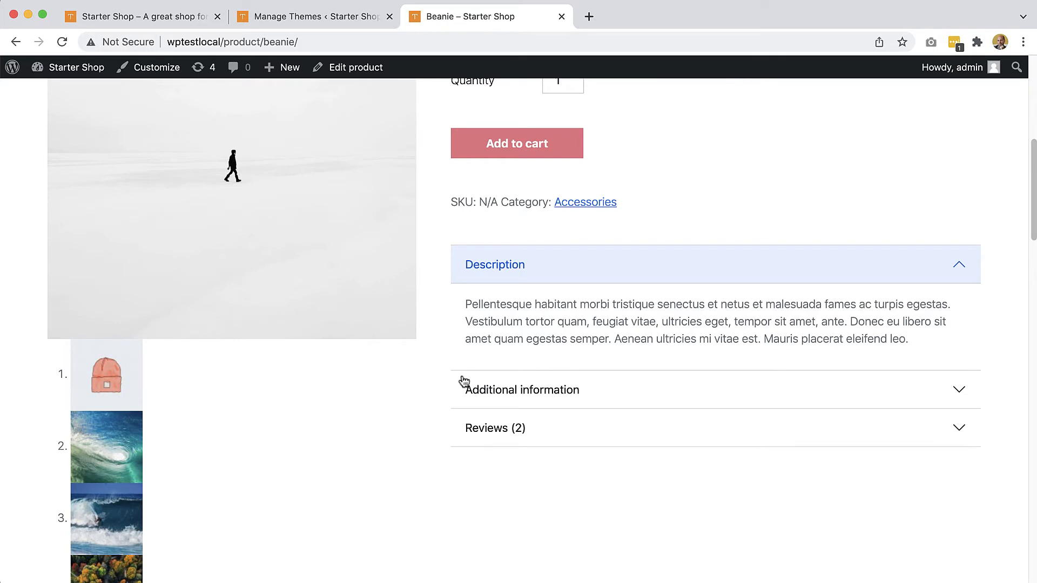
{"action": "mouse_move", "coordinate": [73, 455]}
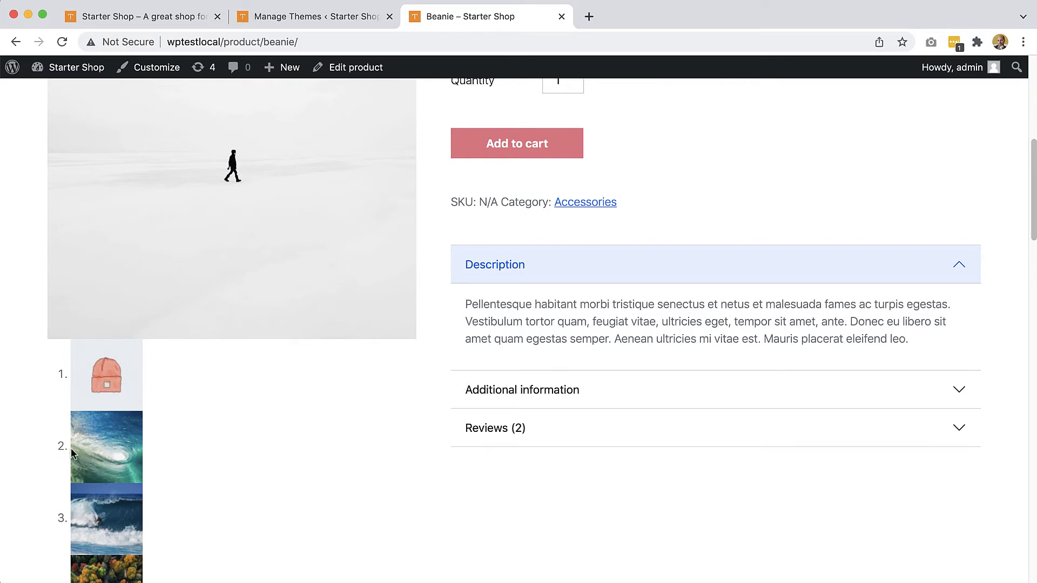
{"action": "scroll", "scroll_direction": "down", "scroll_amount": 3}
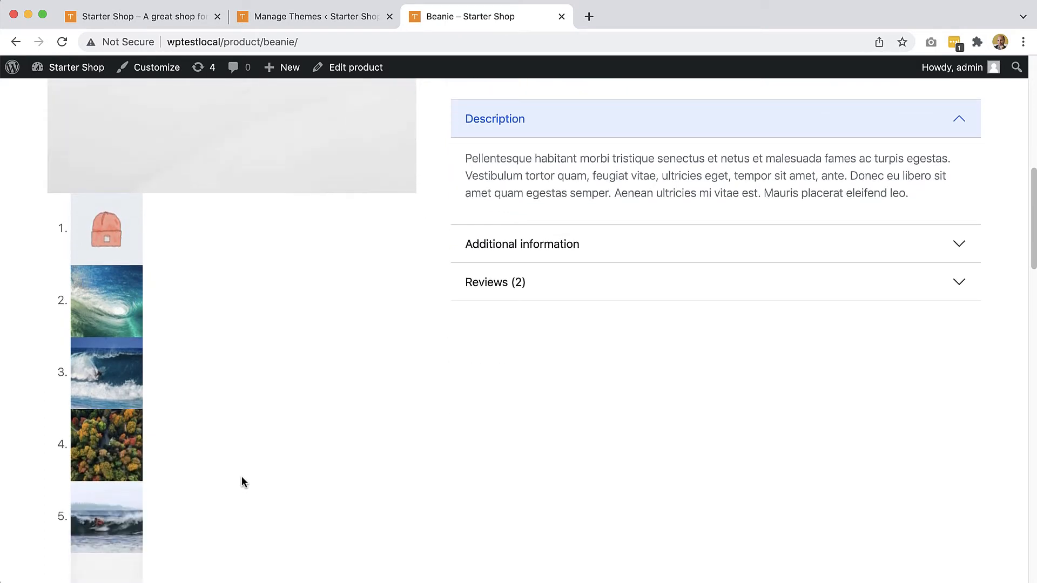
{"action": "mouse_move", "coordinate": [97, 342]}
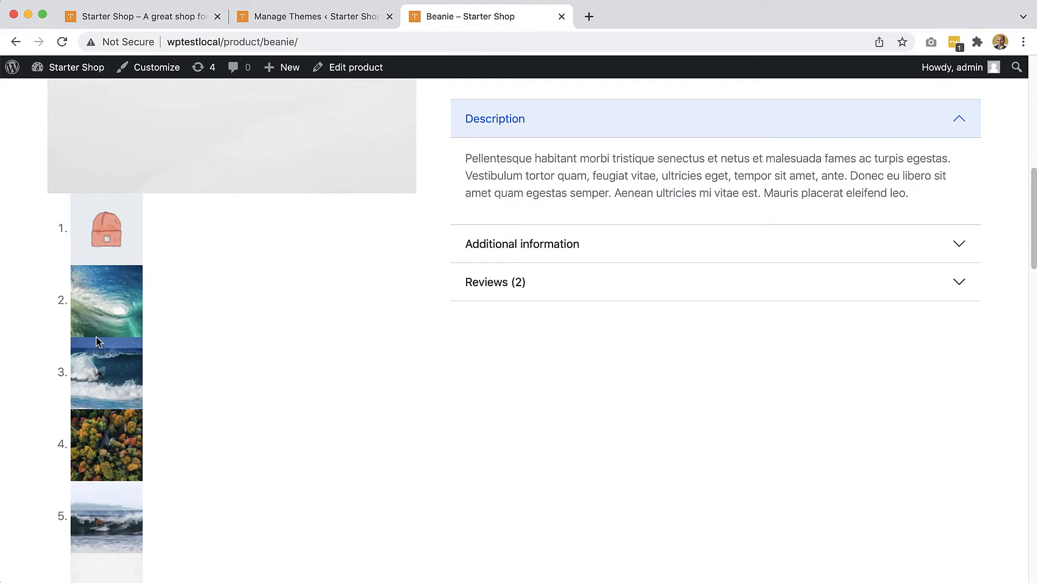
{"action": "scroll", "scroll_direction": "down", "scroll_amount": 3}
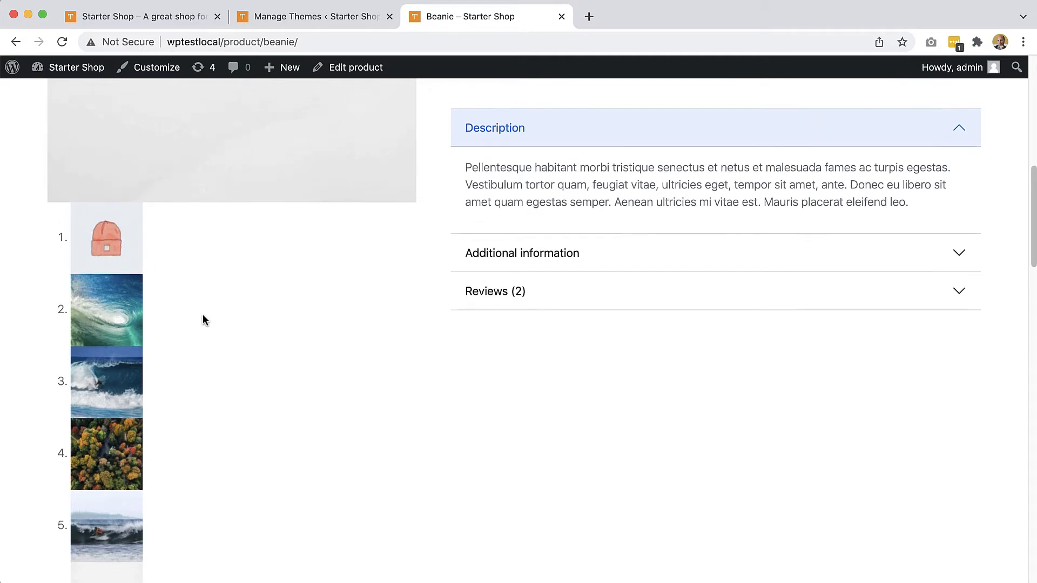
{"action": "scroll", "scroll_direction": "up", "scroll_amount": 3}
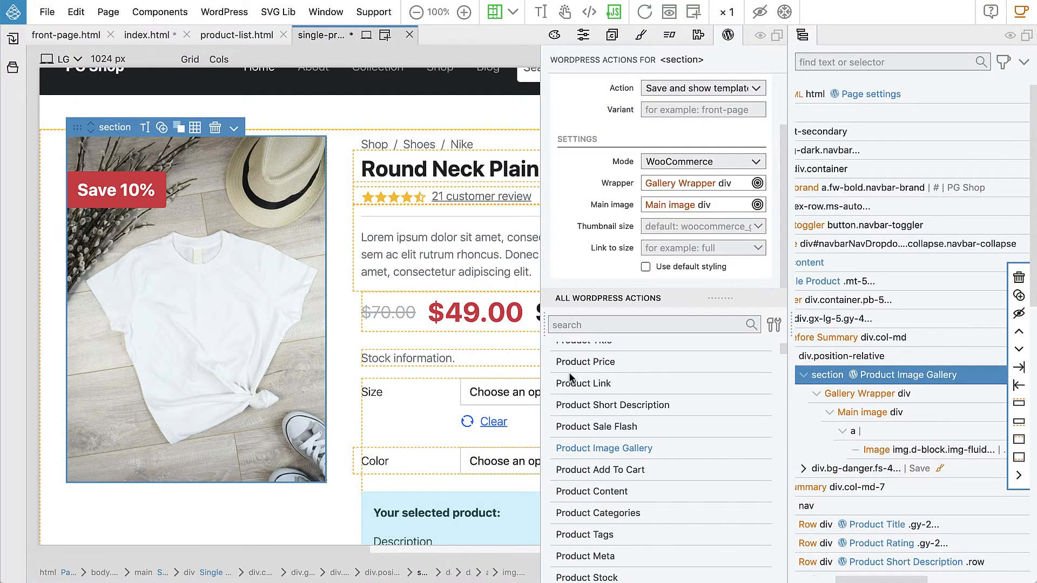
{"action": "mouse_move", "coordinate": [585, 362]}
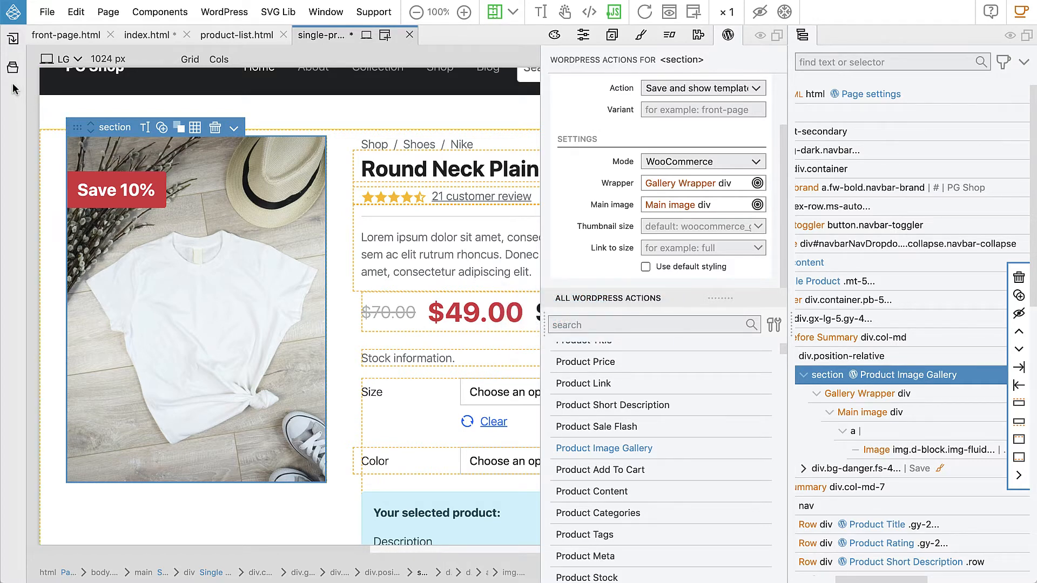
{"action": "mouse_move", "coordinate": [202, 453]}
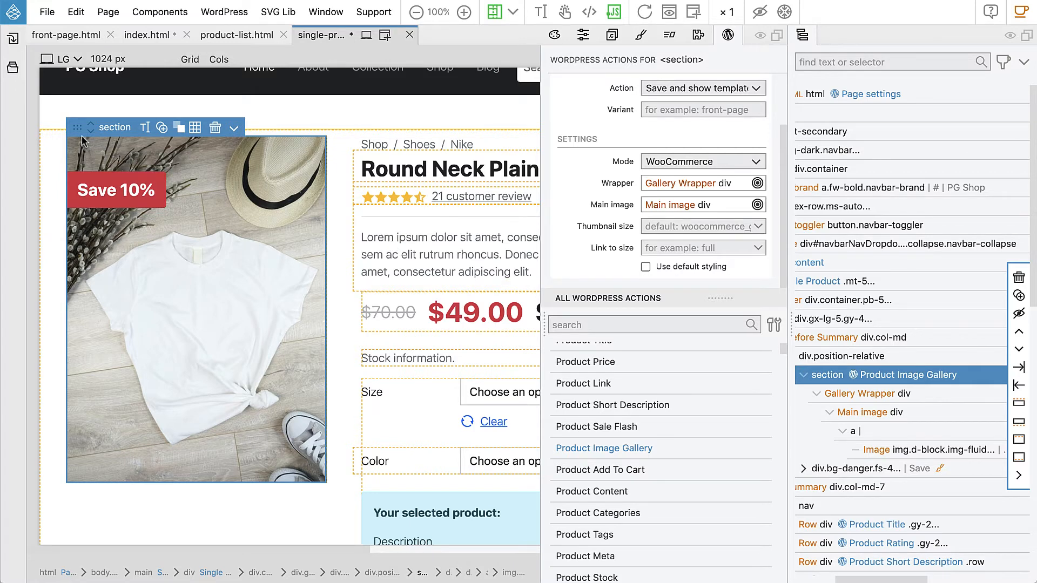
{"action": "mouse_move", "coordinate": [13, 72]}
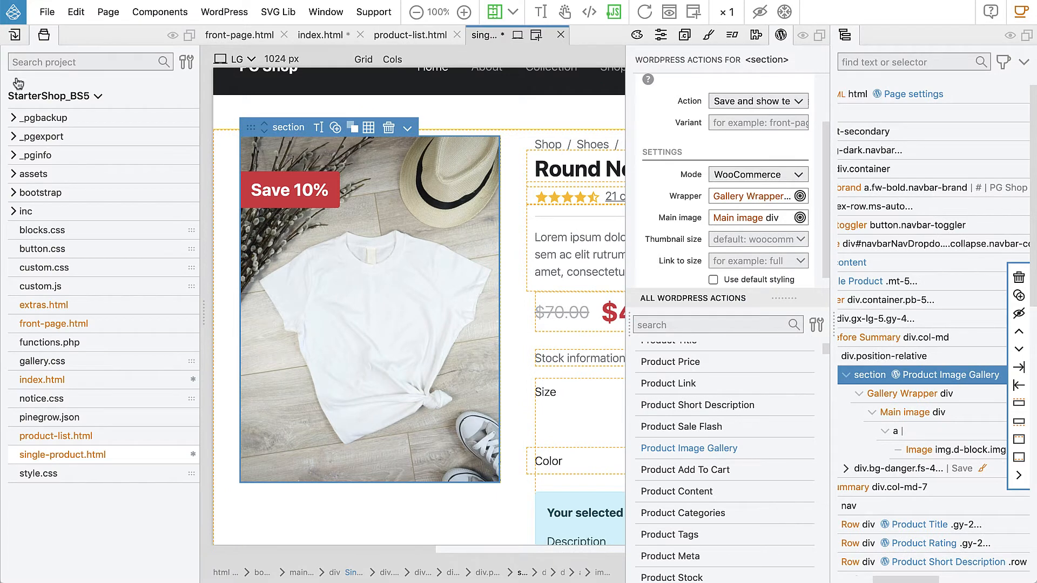
{"action": "mouse_move", "coordinate": [36, 361]}
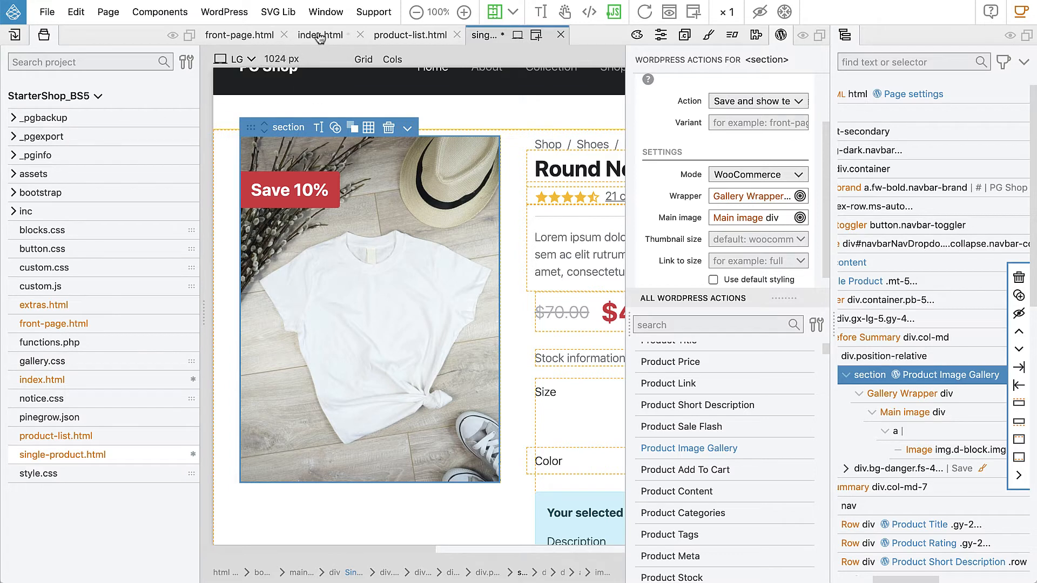
- Show the Project panel's theme file list beside the Product Image Gallery settings
{"action": "left_click", "coordinate": [320, 35]}
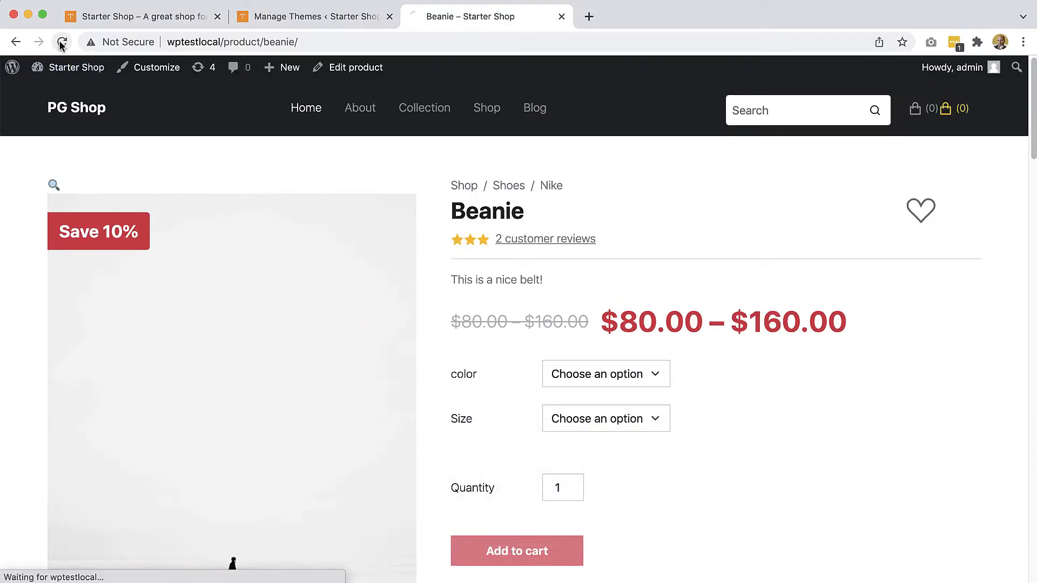
- Reload the Beanie page and open, then close, the full-screen image viewer
{"action": "left_click", "coordinate": [62, 42]}
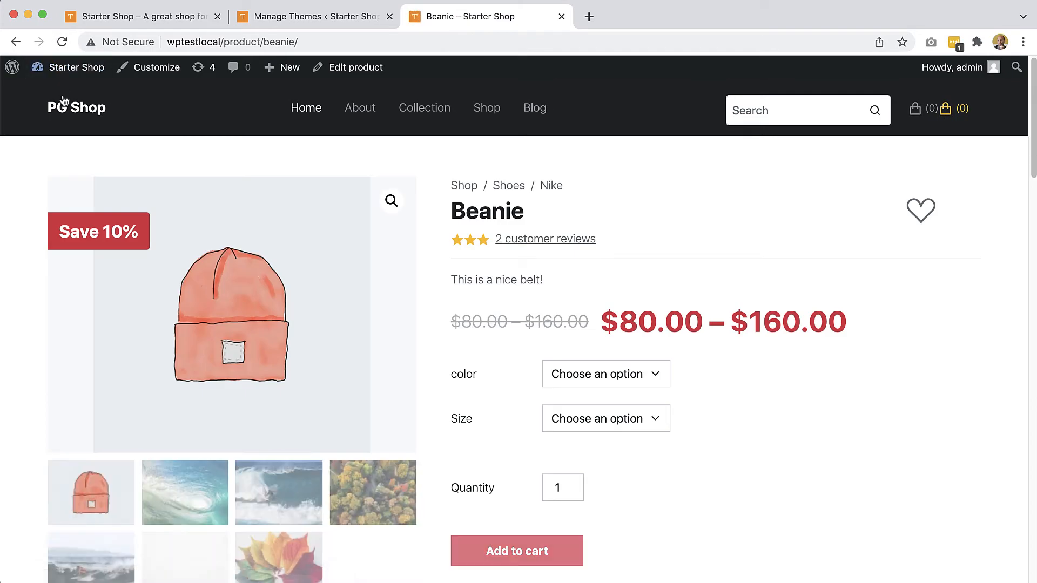
{"action": "scroll", "scroll_direction": "down", "scroll_amount": 3}
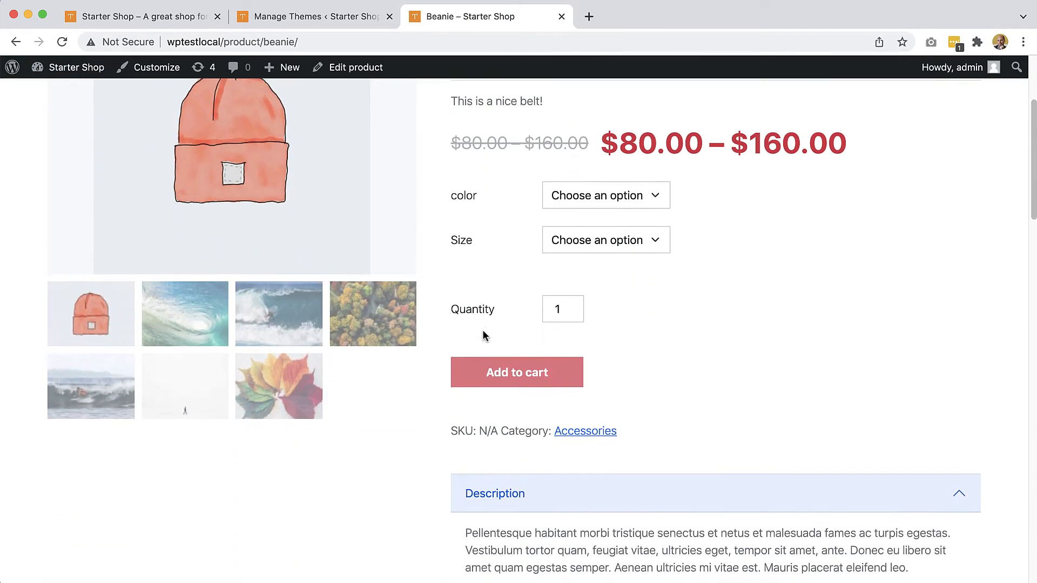
{"action": "scroll", "scroll_direction": "up", "scroll_amount": 3}
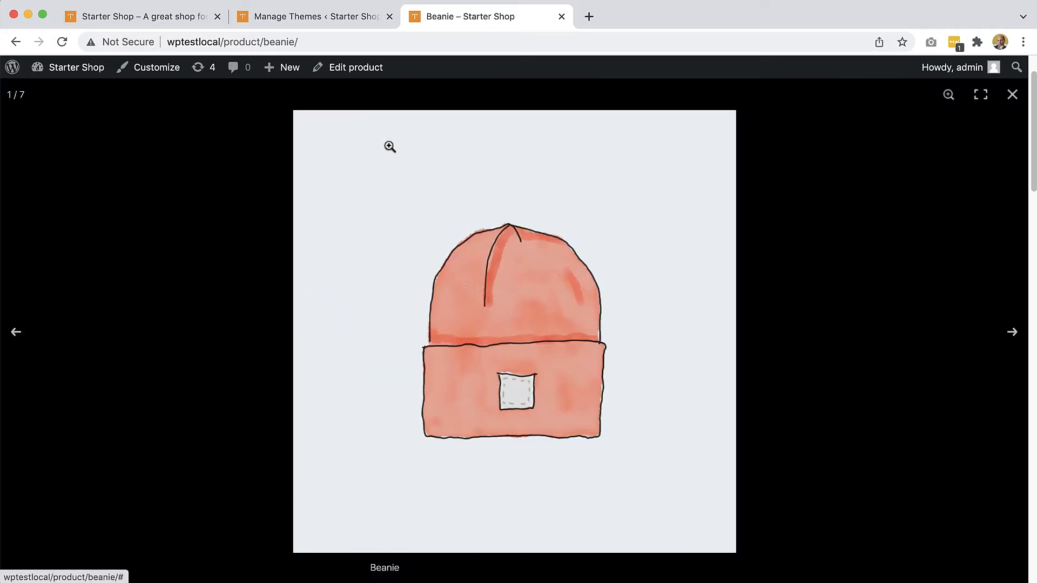
{"action": "left_click", "coordinate": [1012, 95]}
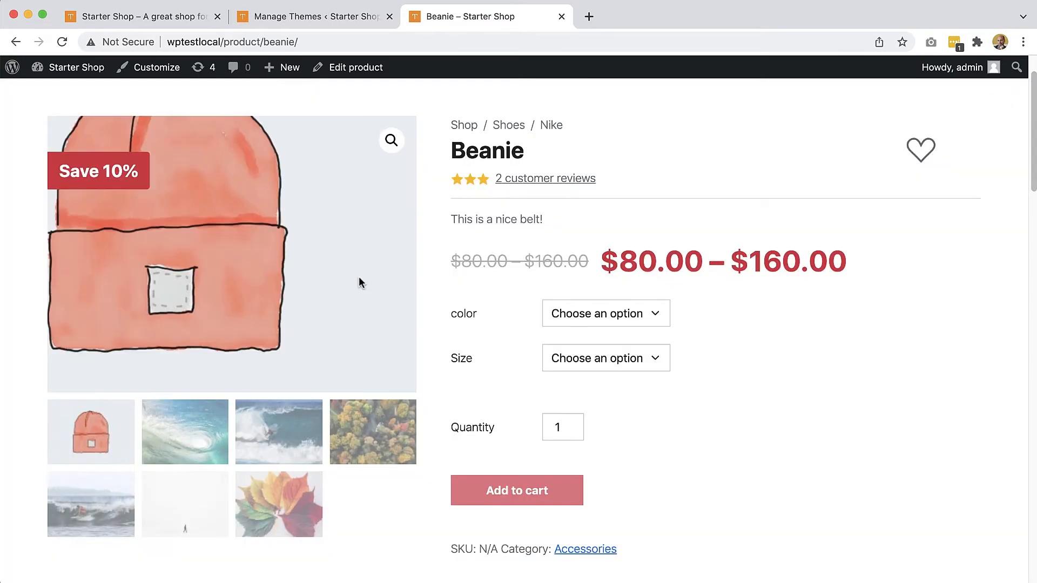
- Switch the main gallery image via the wave, forest, beanie and wave thumbnails
{"action": "left_click", "coordinate": [185, 432]}
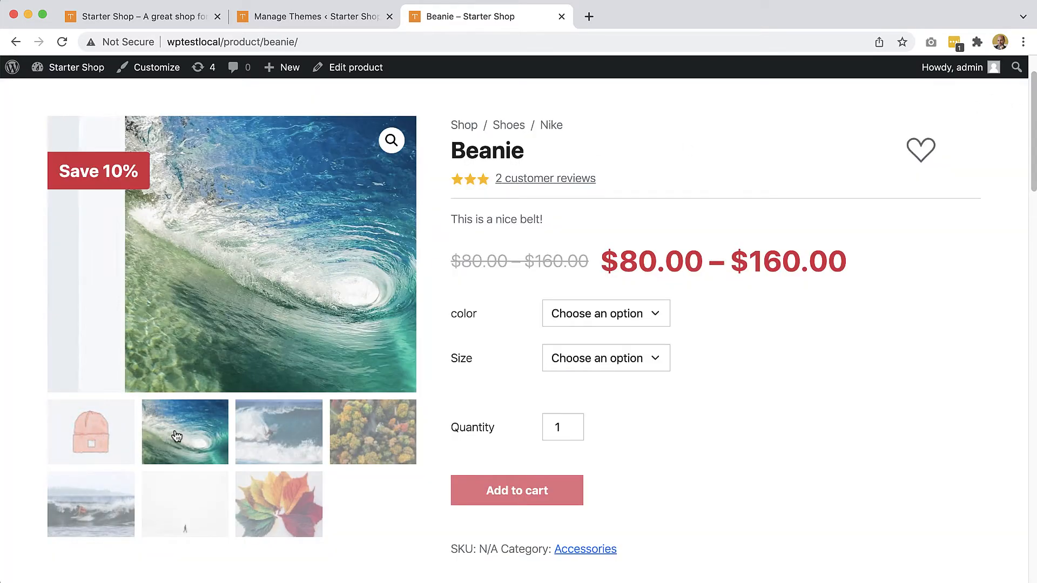
{"action": "left_click", "coordinate": [372, 432]}
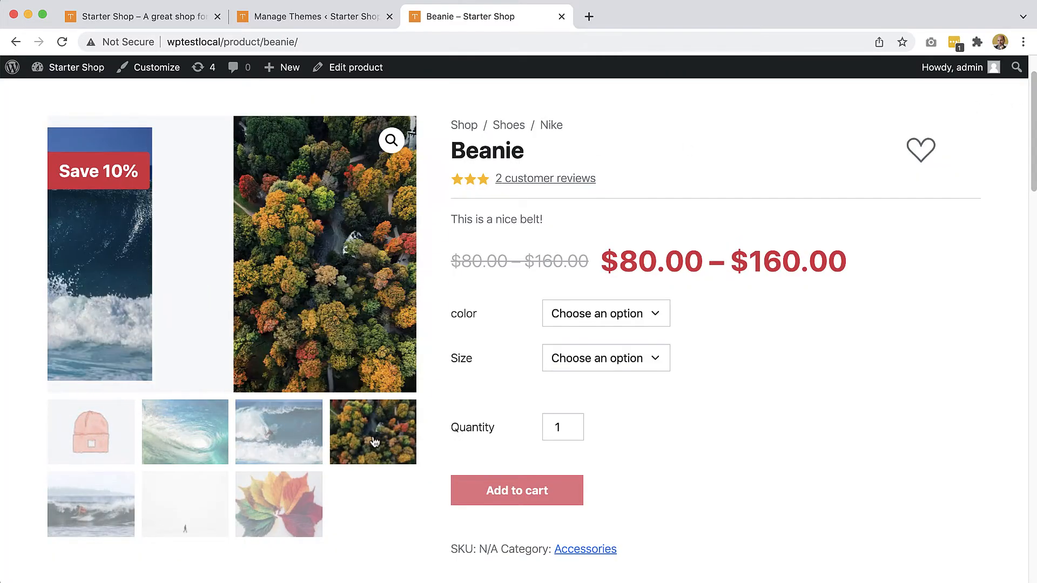
{"action": "left_click", "coordinate": [91, 432]}
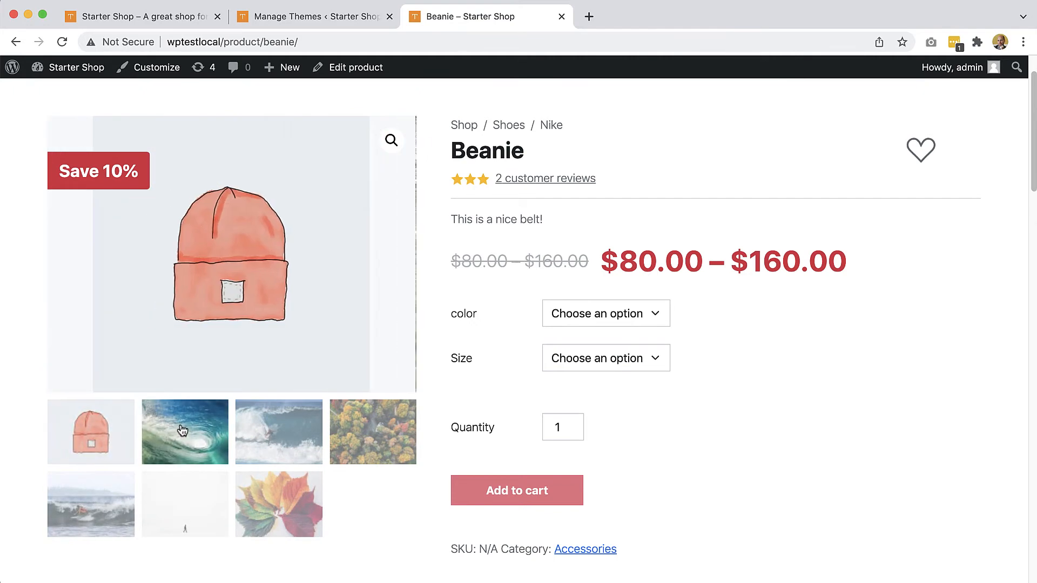
{"action": "left_click", "coordinate": [186, 432]}
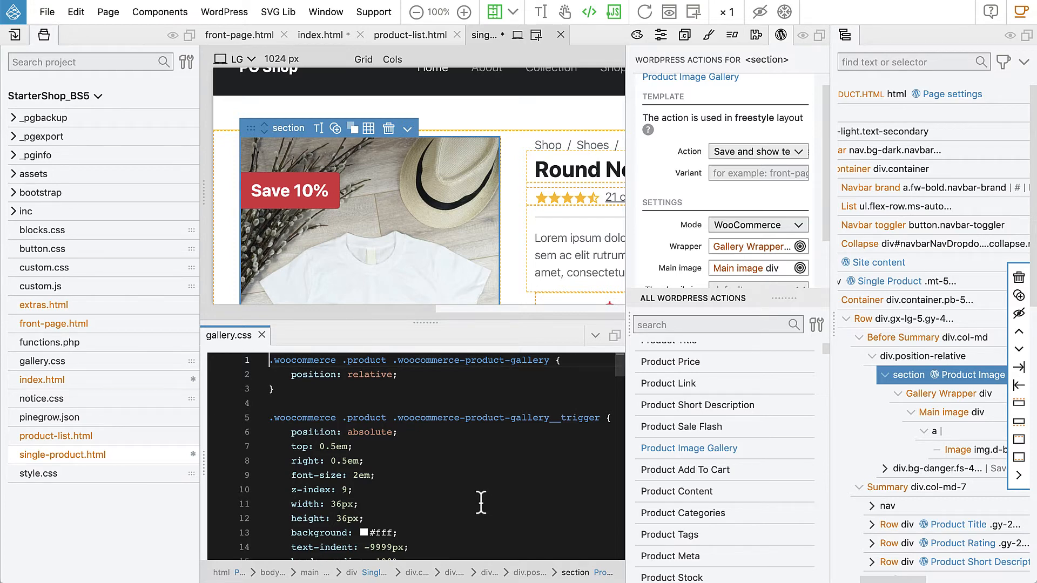
- Scroll through gallery.css reviewing the product gallery and .woocommerce-product-gallery__trigger rules
{"action": "scroll", "scroll_direction": "down", "scroll_amount": 3}
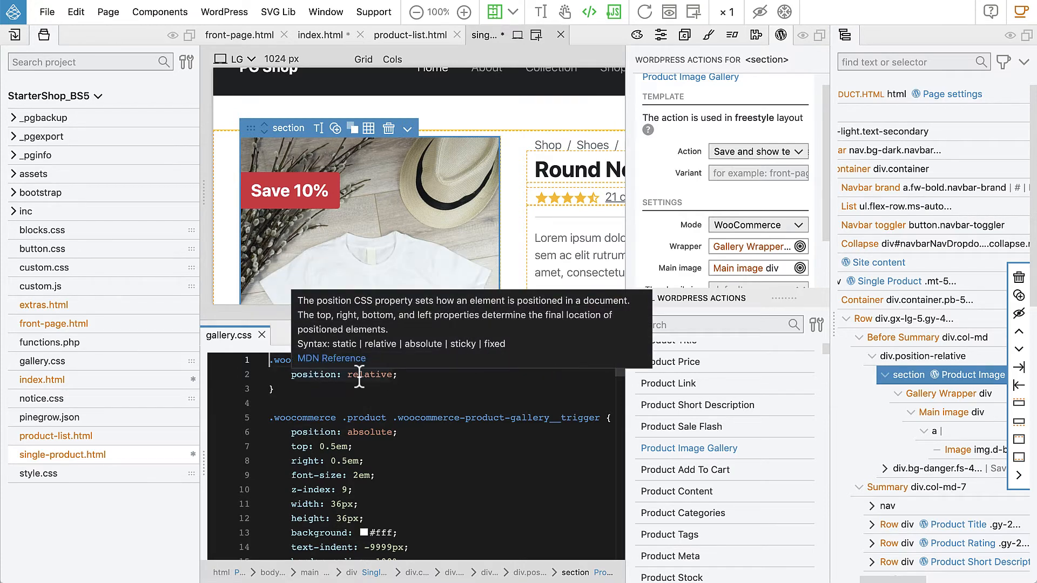
{"action": "mouse_move", "coordinate": [460, 153]}
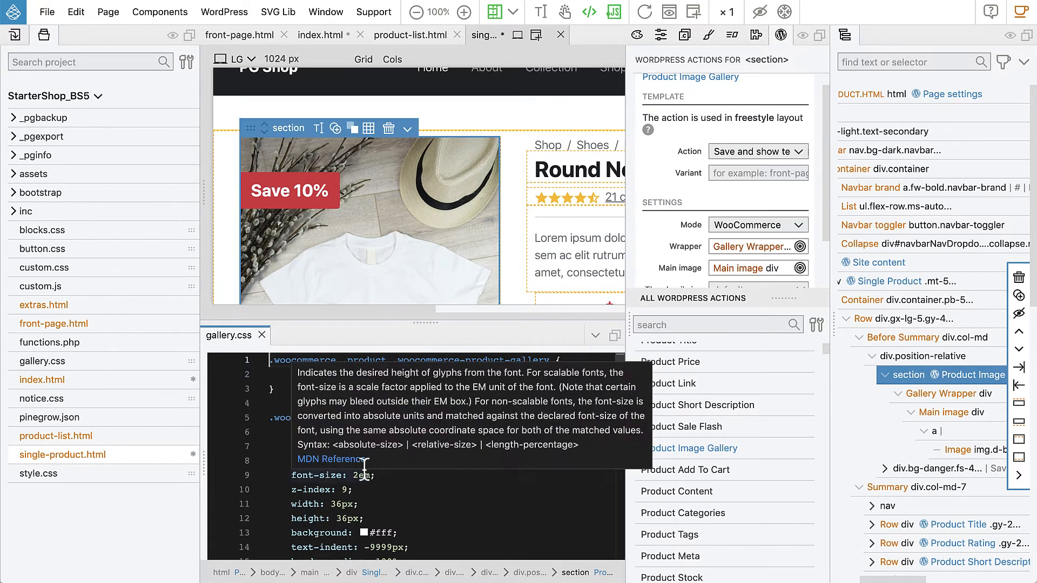
{"action": "scroll", "scroll_direction": "down", "scroll_amount": 3}
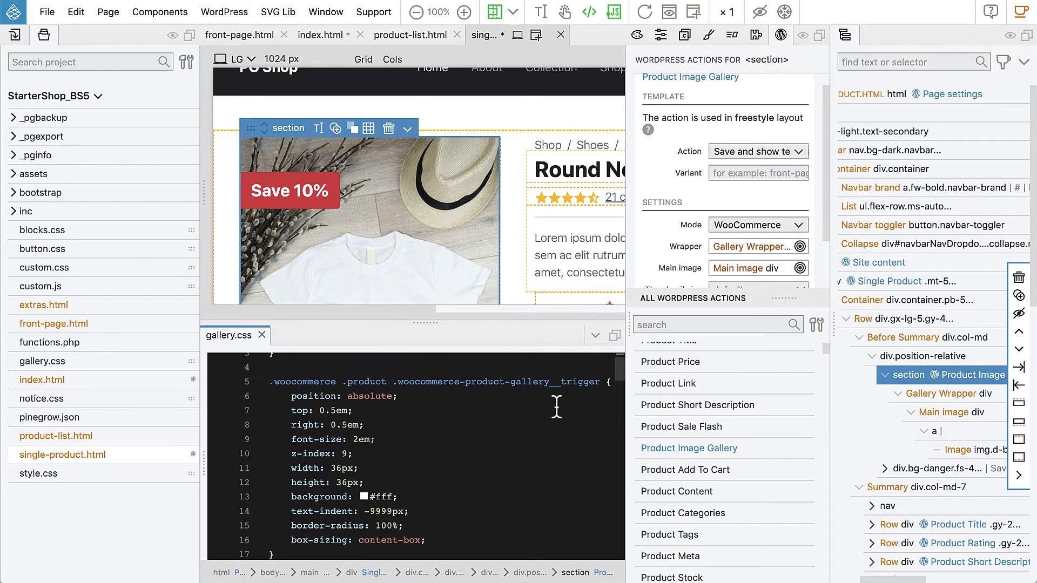
{"action": "mouse_move", "coordinate": [495, 408]}
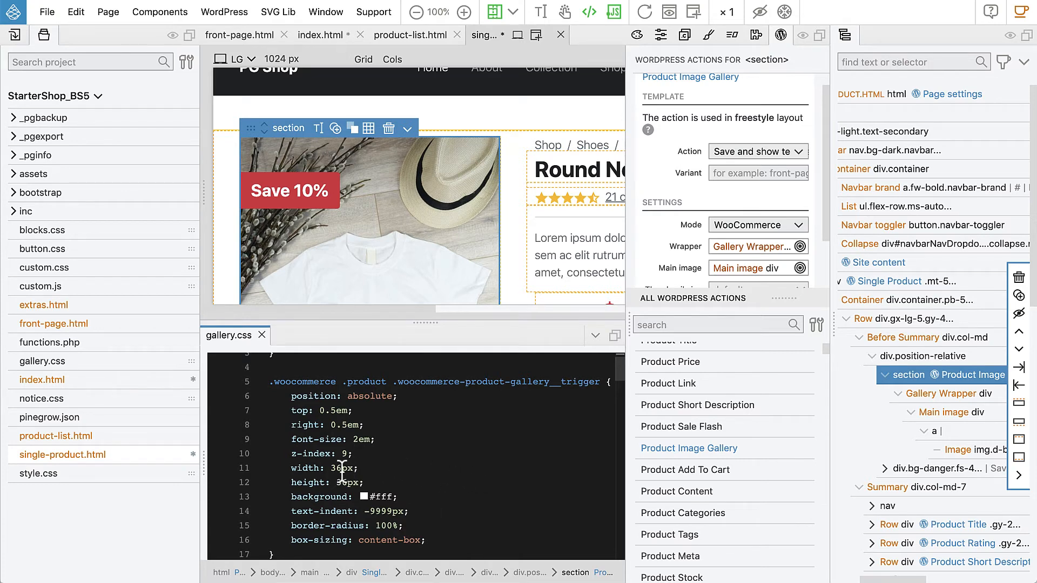
{"action": "scroll", "scroll_direction": "down", "scroll_amount": 3}
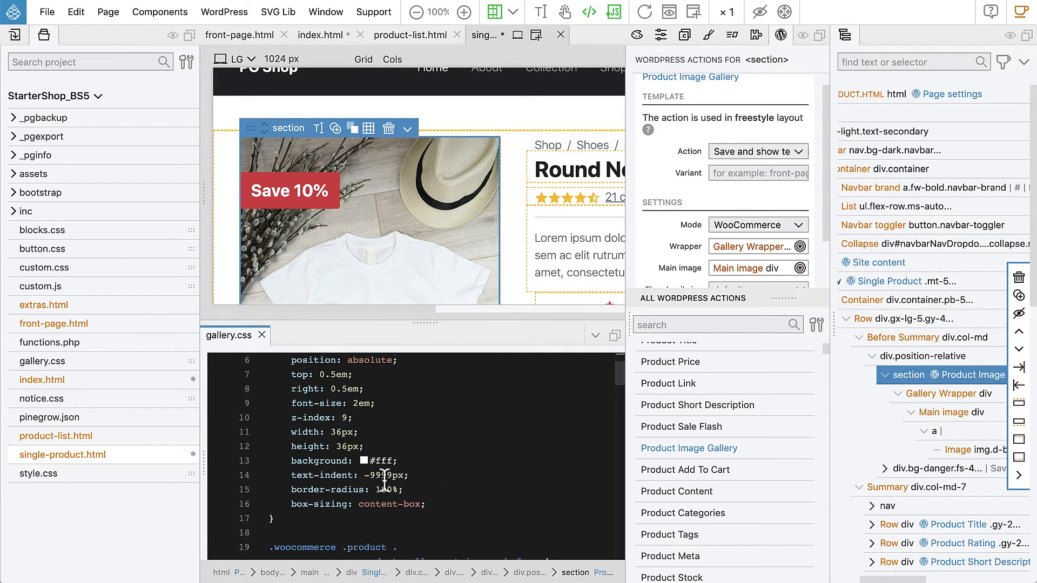
{"action": "scroll", "scroll_direction": "down", "scroll_amount": 3}
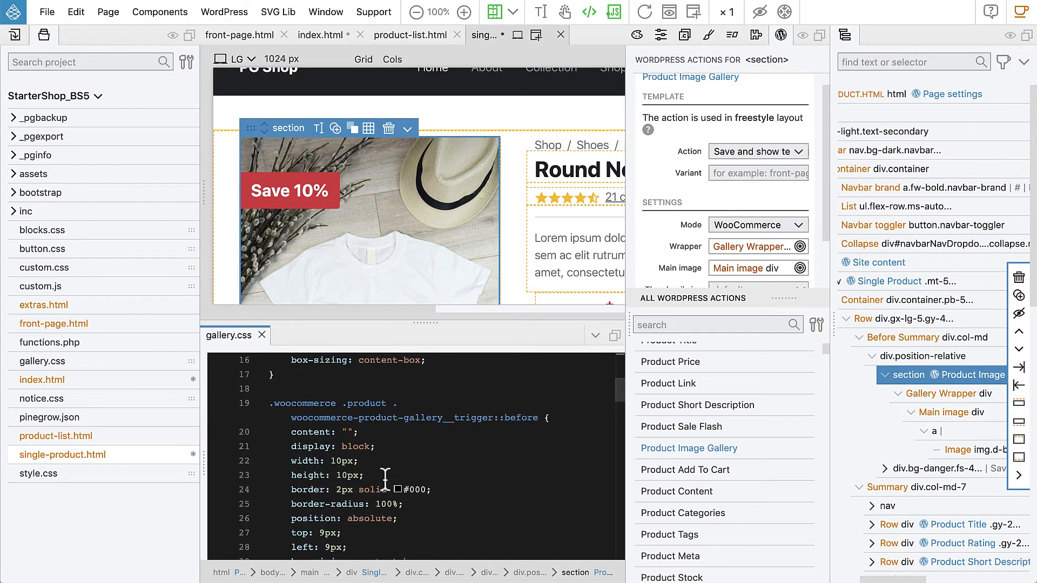
{"action": "mouse_move", "coordinate": [481, 455]}
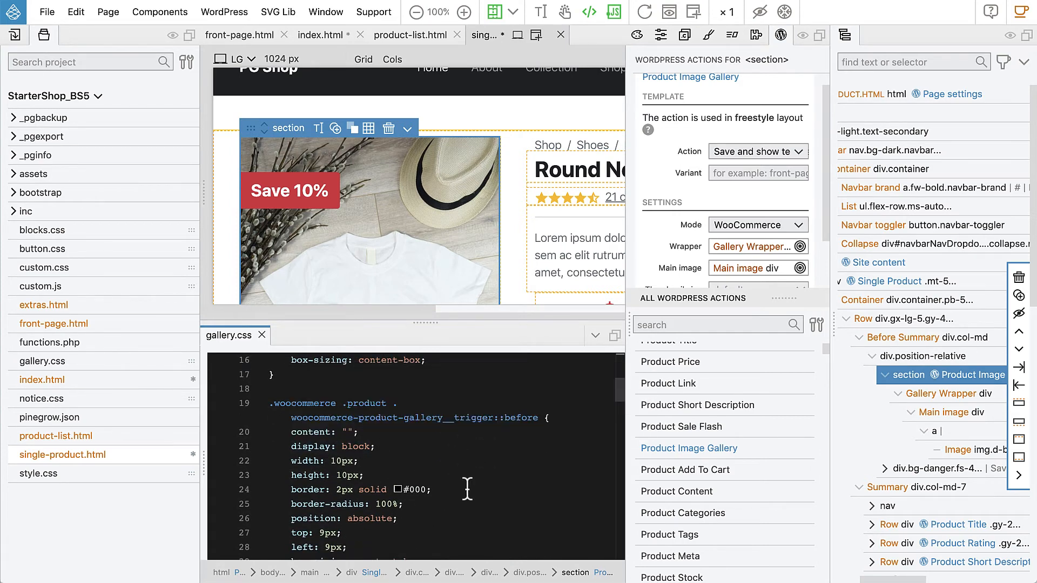
{"action": "scroll", "scroll_direction": "down", "scroll_amount": 3}
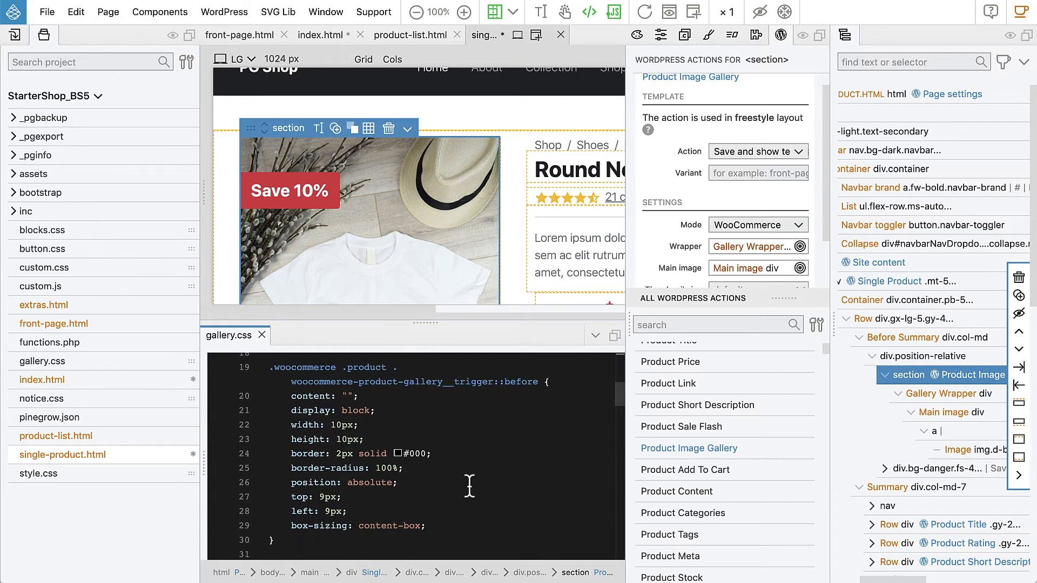
{"action": "scroll", "scroll_direction": "down", "scroll_amount": 3}
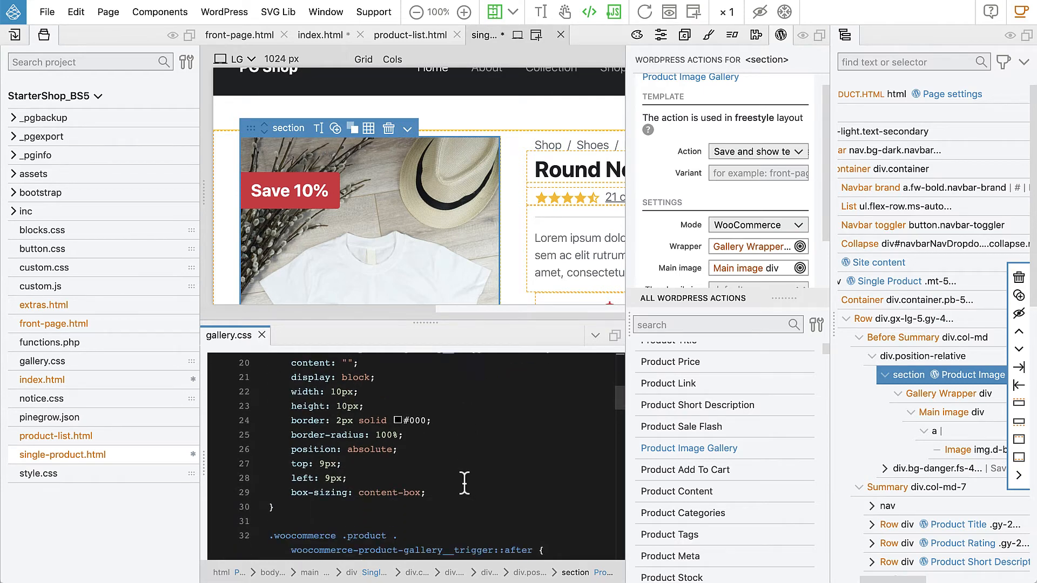
{"action": "scroll", "scroll_direction": "down", "scroll_amount": 3}
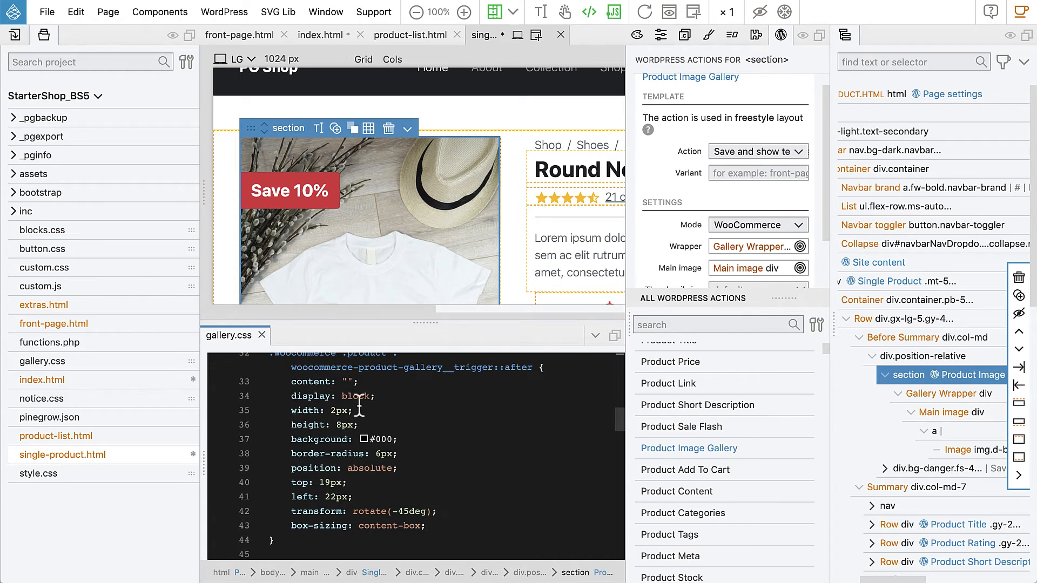
{"action": "mouse_move", "coordinate": [526, 453]}
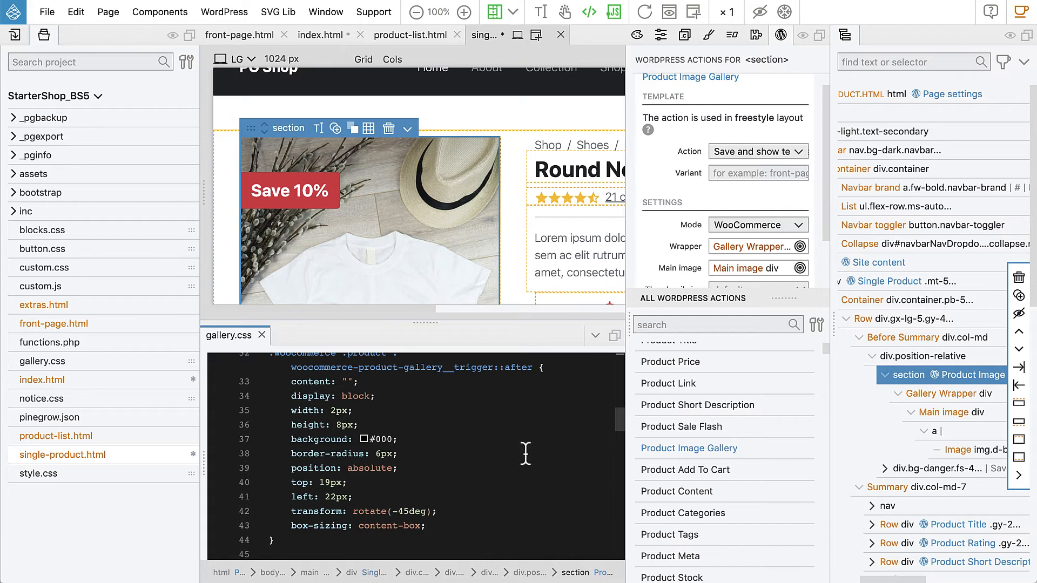
{"action": "scroll", "scroll_direction": "down", "scroll_amount": 3}
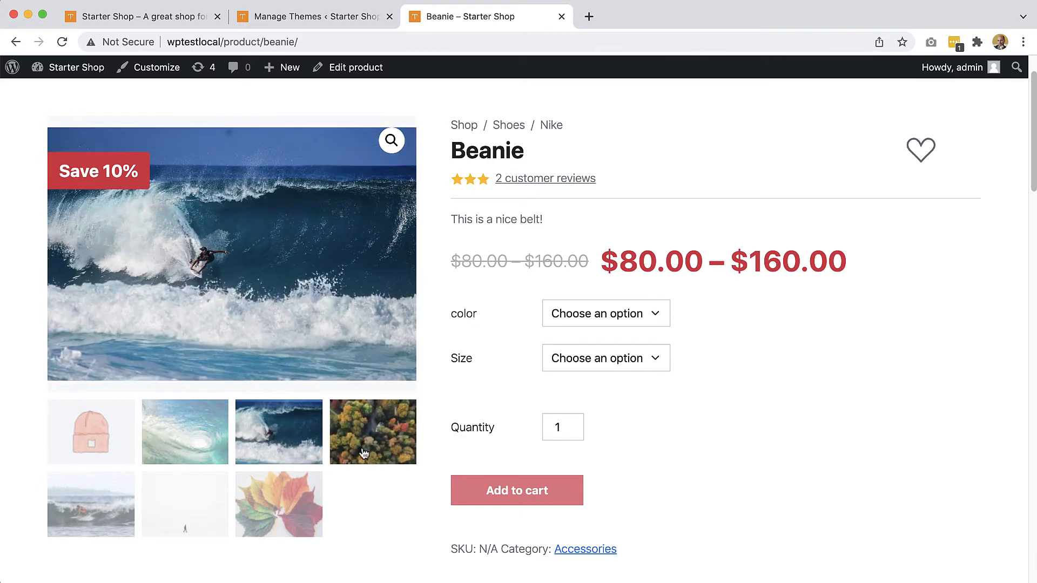
- Switch the Beanie gallery's main image by selecting a different thumbnail
{"action": "left_click", "coordinate": [373, 432]}
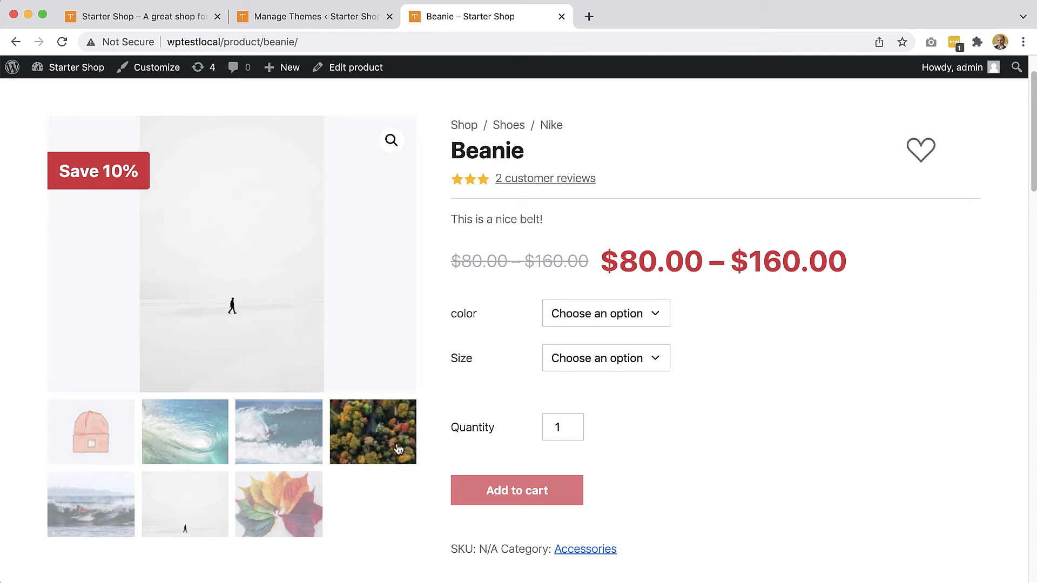
{"action": "mouse_move", "coordinate": [462, 387]}
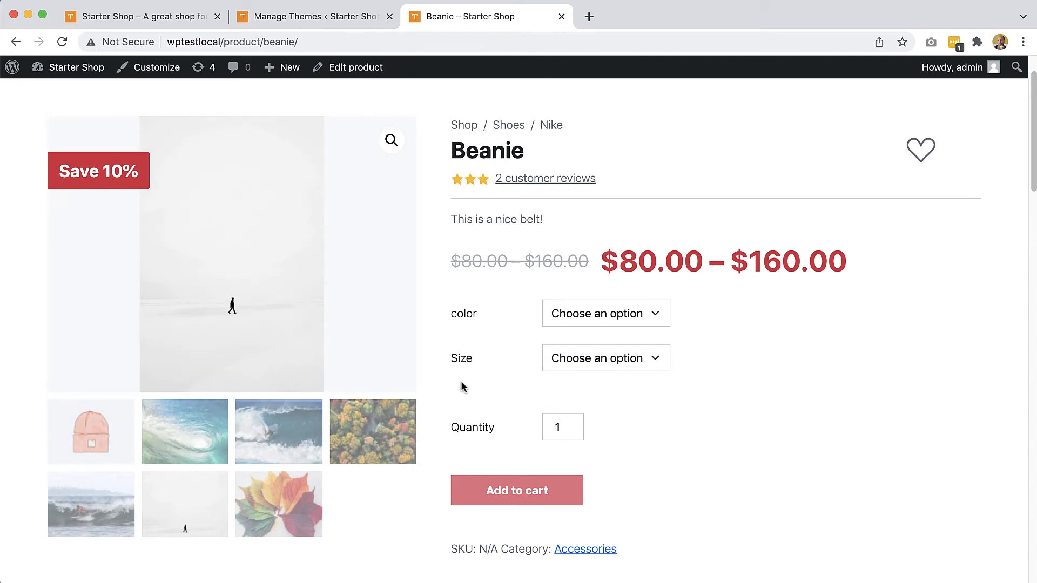
{"action": "mouse_move", "coordinate": [91, 432]}
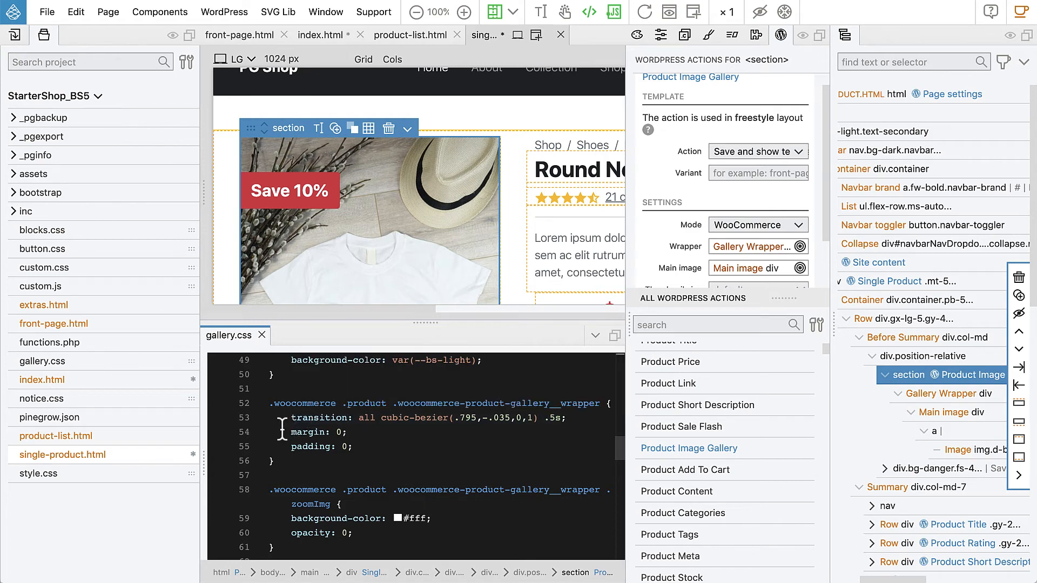
{"action": "mouse_move", "coordinate": [378, 432]}
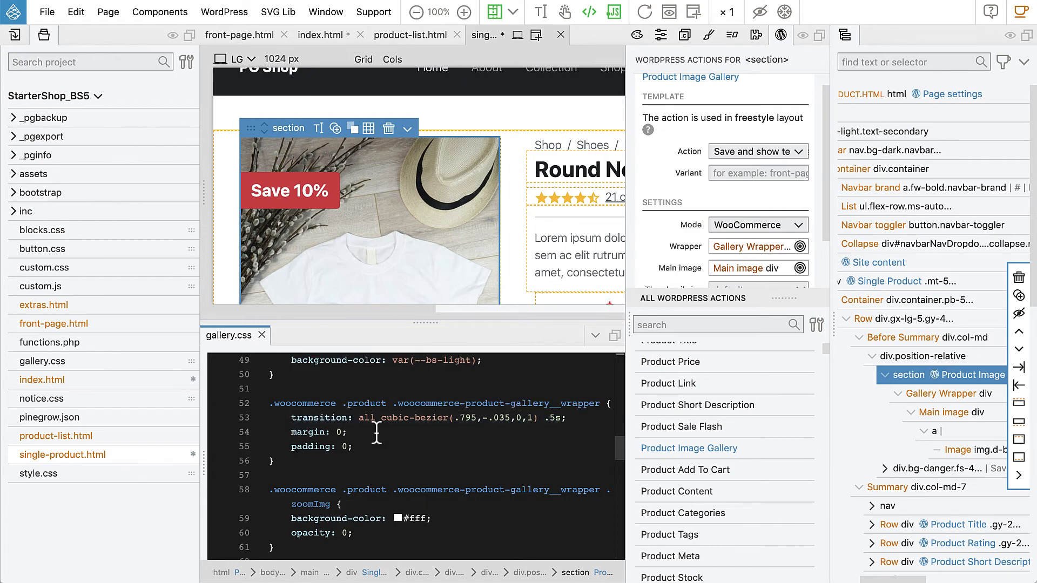
{"action": "scroll", "scroll_direction": "down", "scroll_amount": 3}
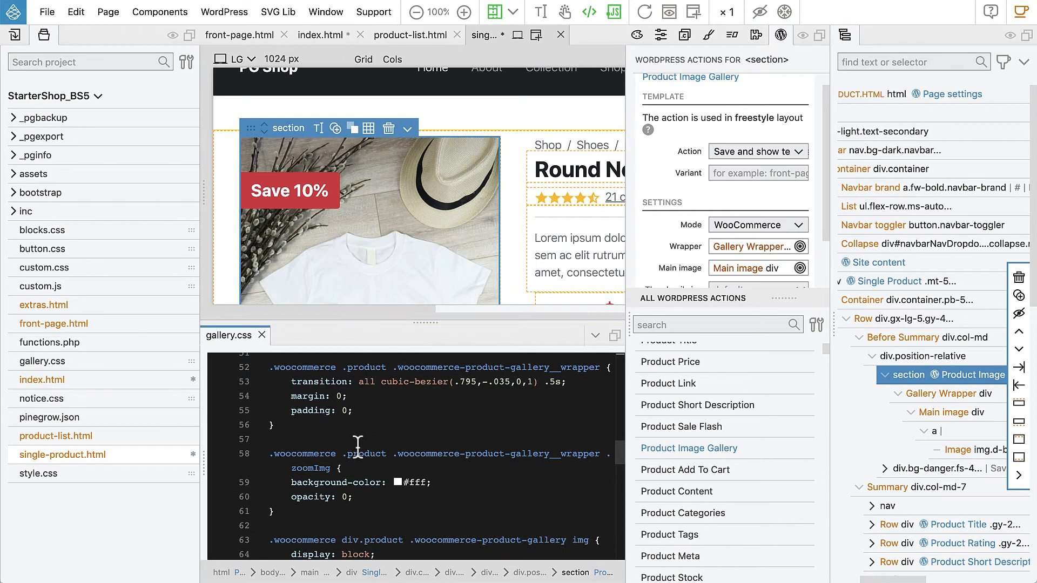
{"action": "scroll", "scroll_direction": "down", "scroll_amount": 3}
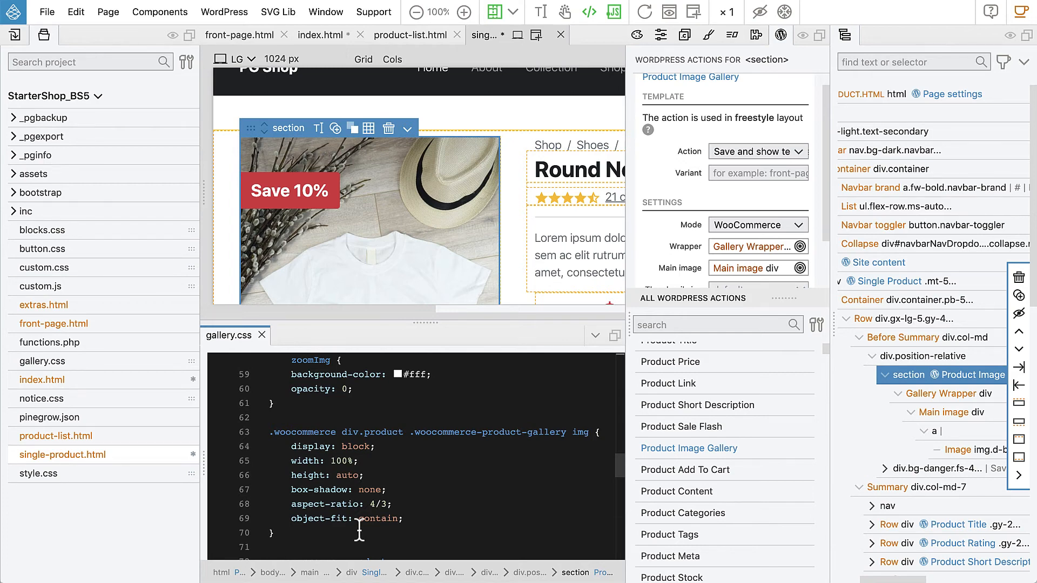
{"action": "scroll", "scroll_direction": "down", "scroll_amount": 3}
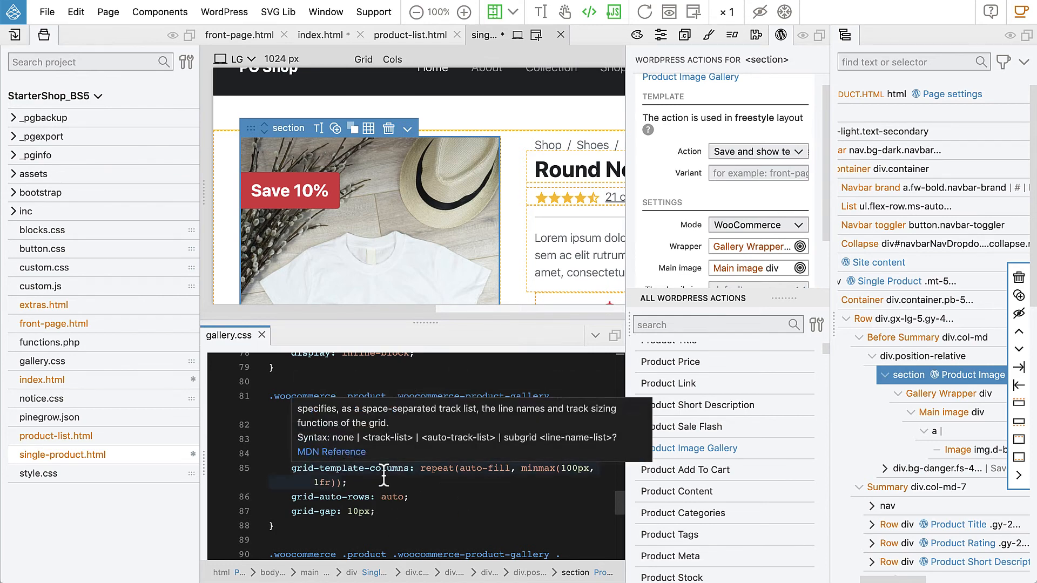
{"action": "scroll", "scroll_direction": "down", "scroll_amount": 3}
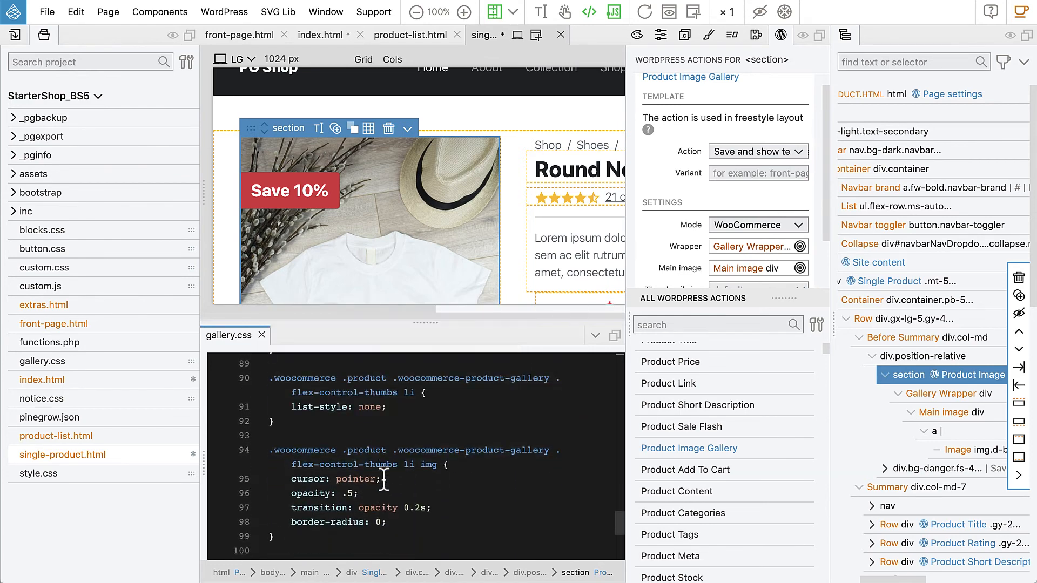
{"action": "scroll", "scroll_direction": "down", "scroll_amount": 3}
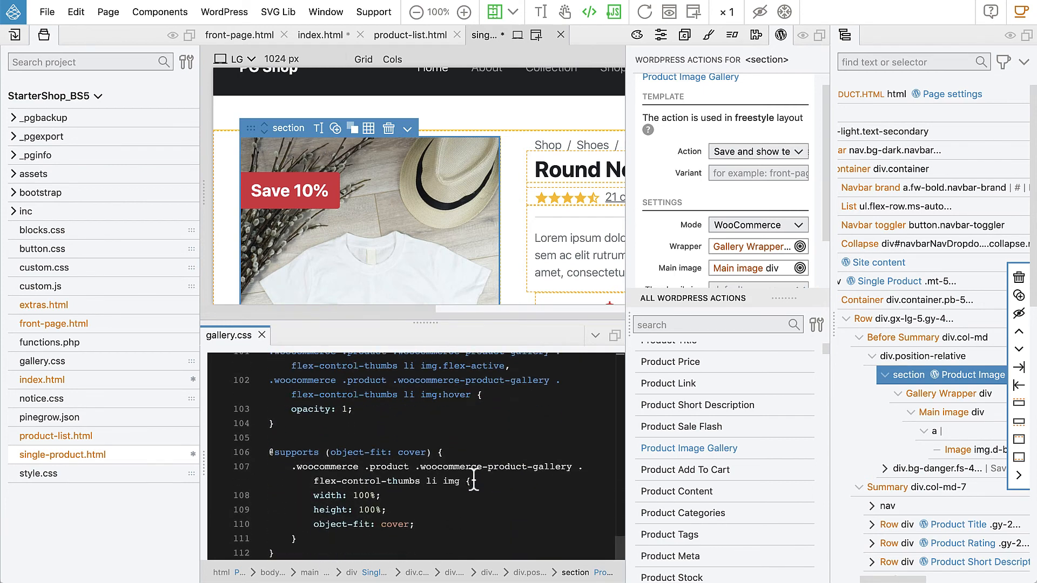
{"action": "mouse_move", "coordinate": [448, 519]}
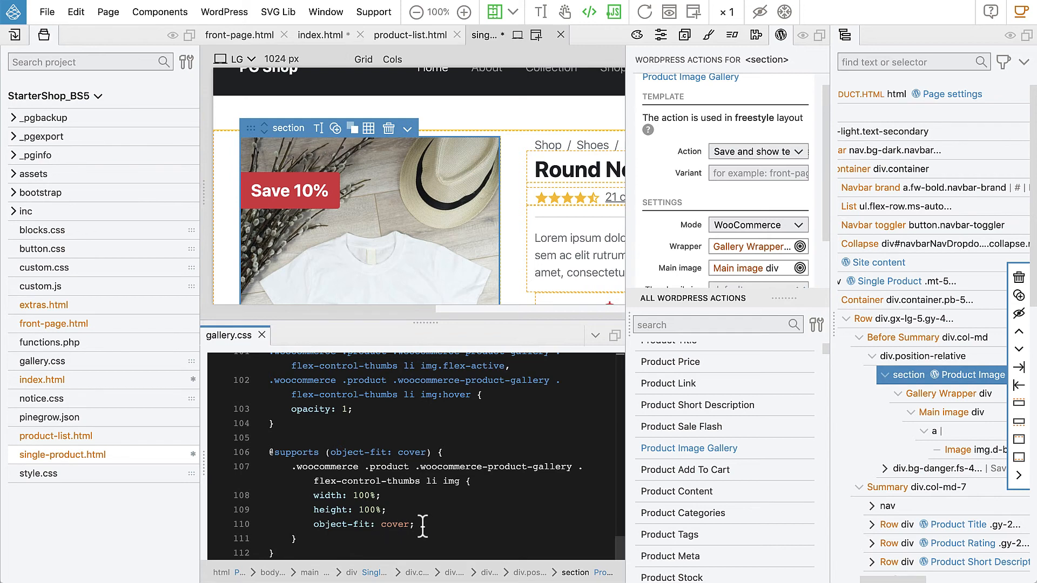
{"action": "mouse_move", "coordinate": [514, 496]}
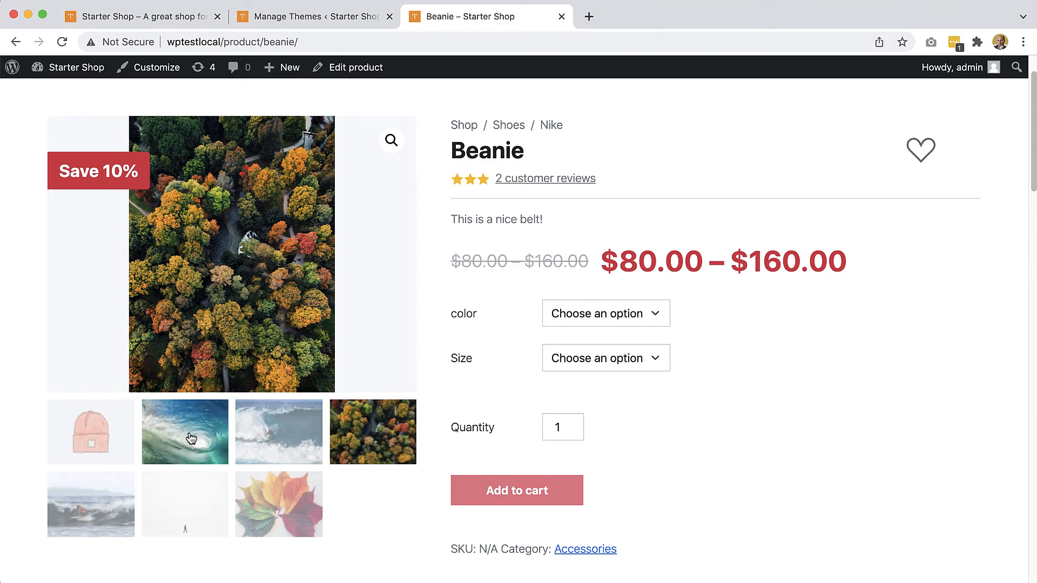
{"action": "mouse_move", "coordinate": [170, 407]}
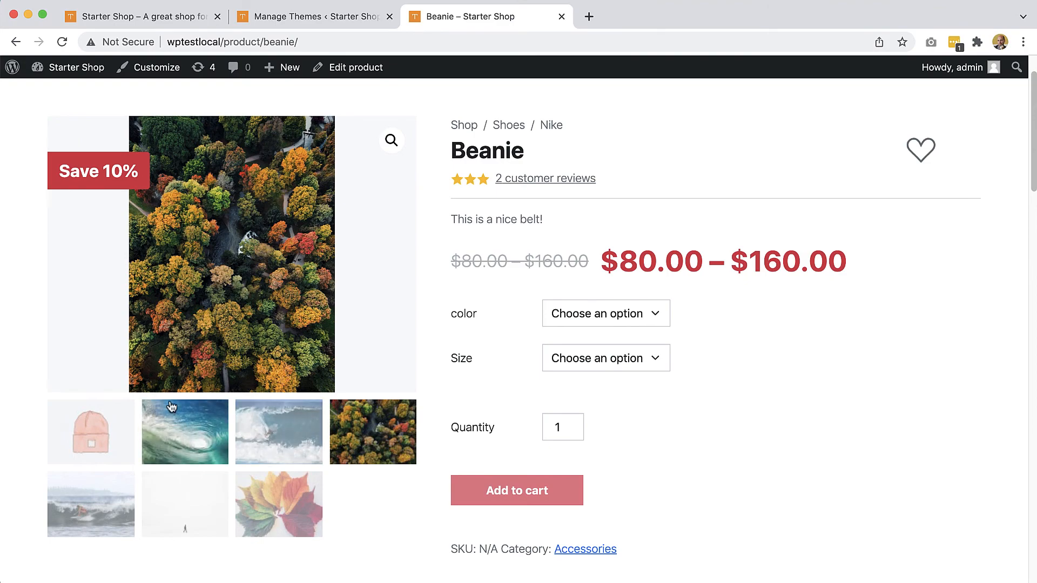
- Change the gallery image, choose the red SM variation, then clear the selected options
{"action": "left_click", "coordinate": [372, 432]}
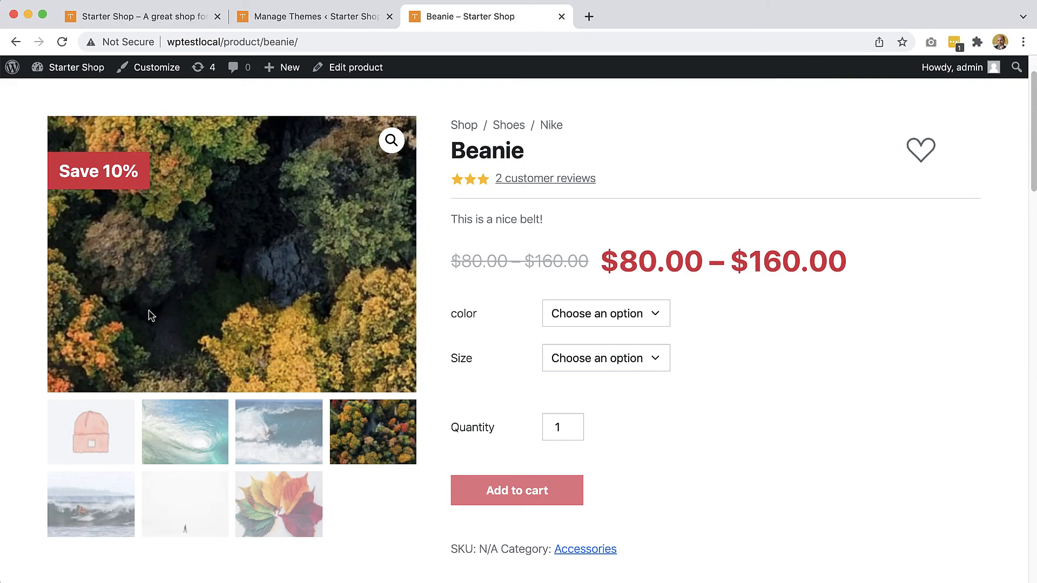
{"action": "left_click", "coordinate": [605, 313]}
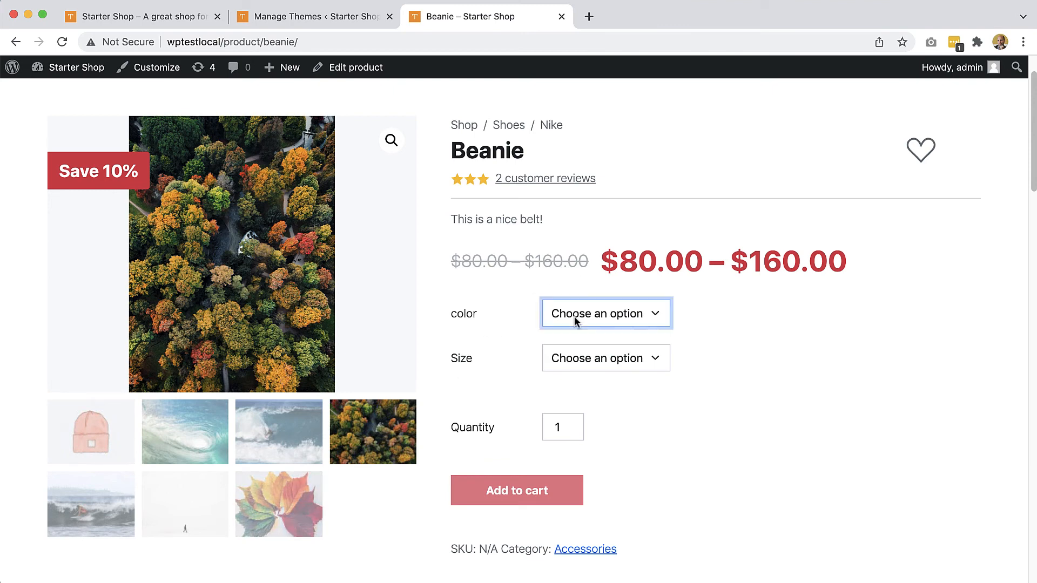
{"action": "left_click", "coordinate": [604, 357]}
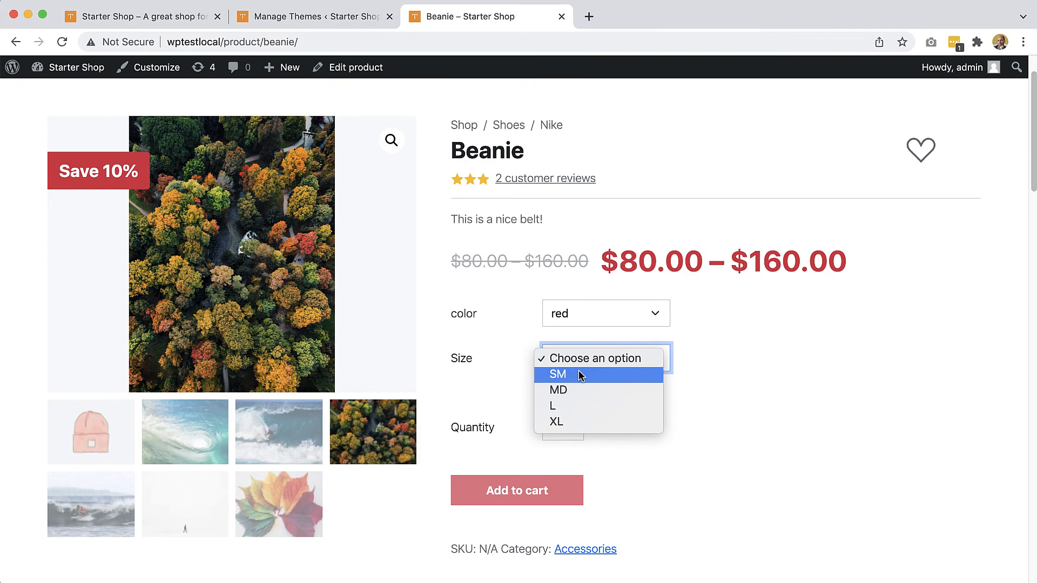
{"action": "left_click", "coordinate": [557, 375]}
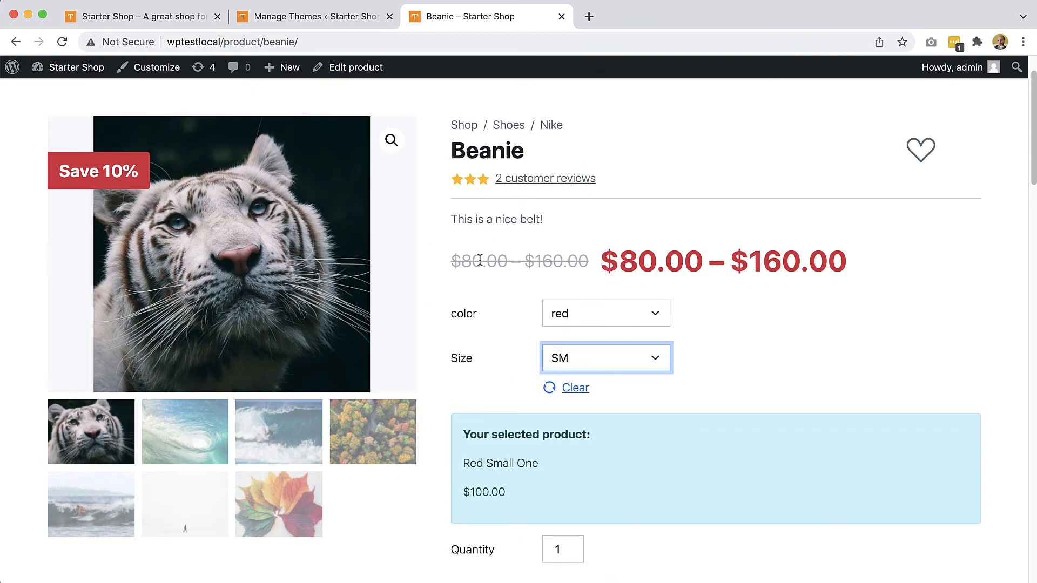
{"action": "left_click", "coordinate": [574, 387]}
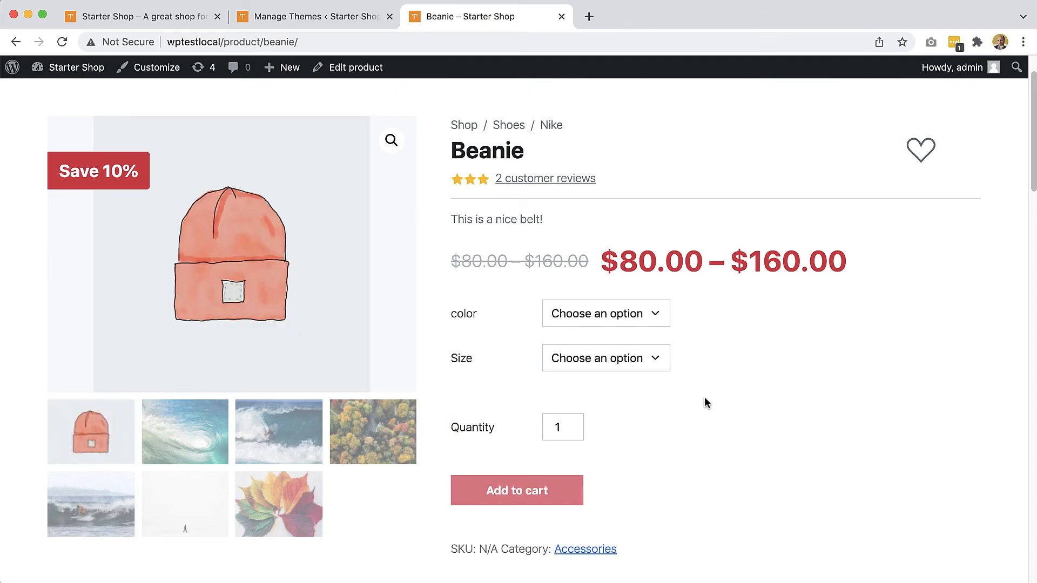
{"action": "mouse_move", "coordinate": [816, 424]}
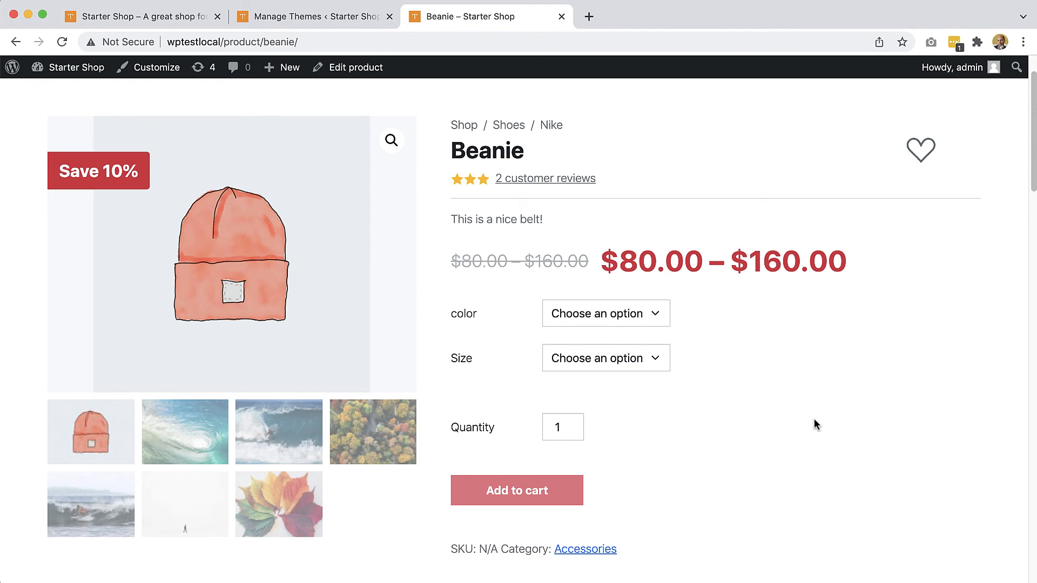
{"action": "mouse_move", "coordinate": [815, 425]}
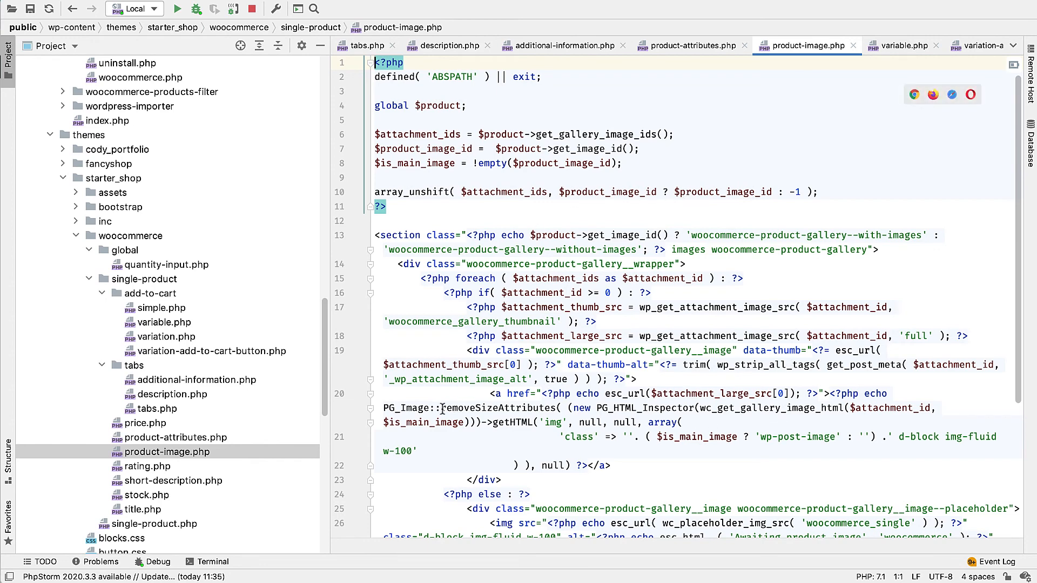
{"action": "mouse_move", "coordinate": [611, 301]}
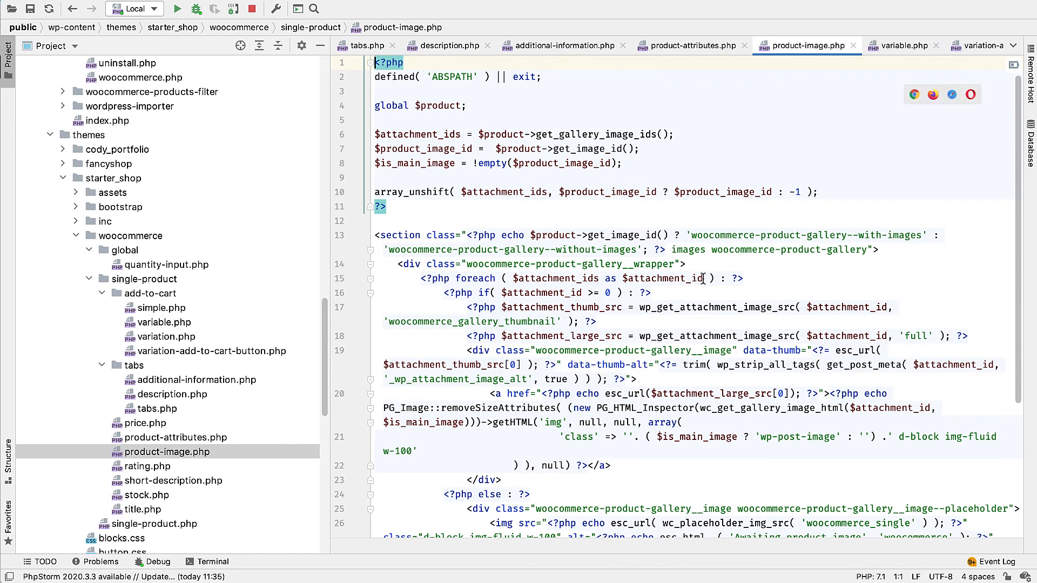
{"action": "mouse_move", "coordinate": [583, 428]}
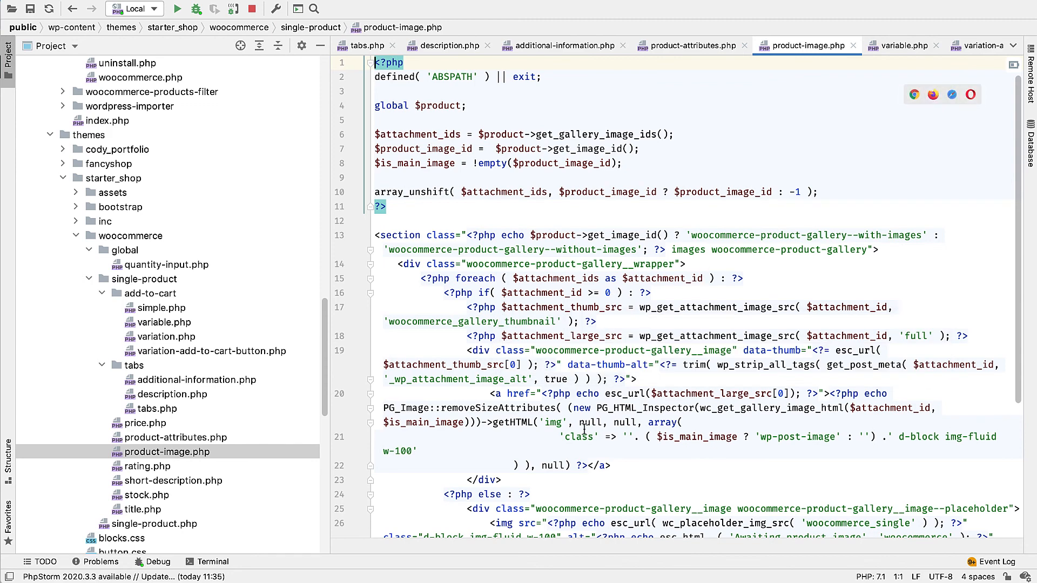
{"action": "mouse_move", "coordinate": [898, 421]}
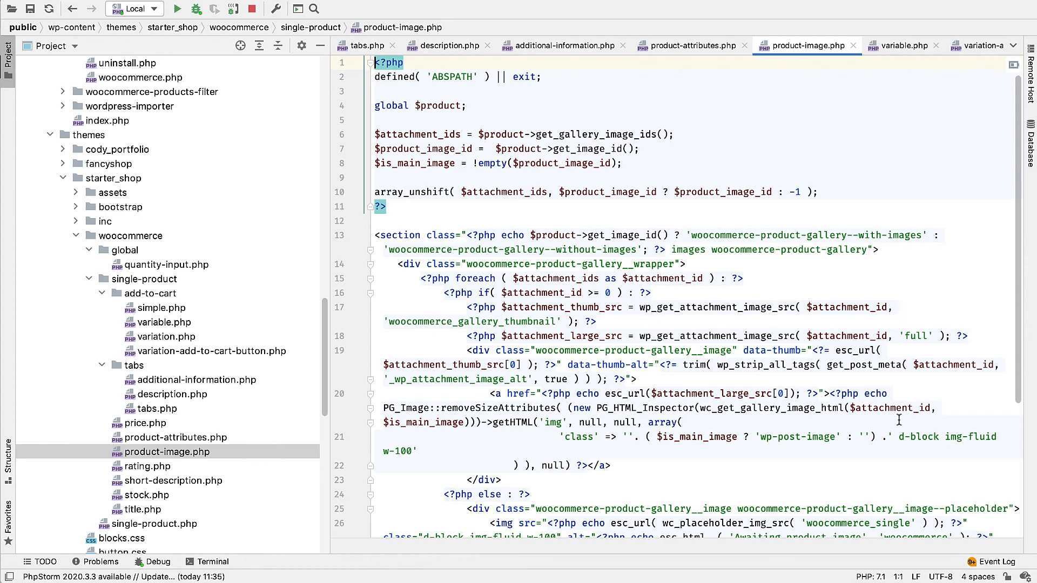
- Scroll through product-image.php's gallery loop and select the thumbnail image source function call
{"action": "scroll", "scroll_direction": "down", "scroll_amount": 3}
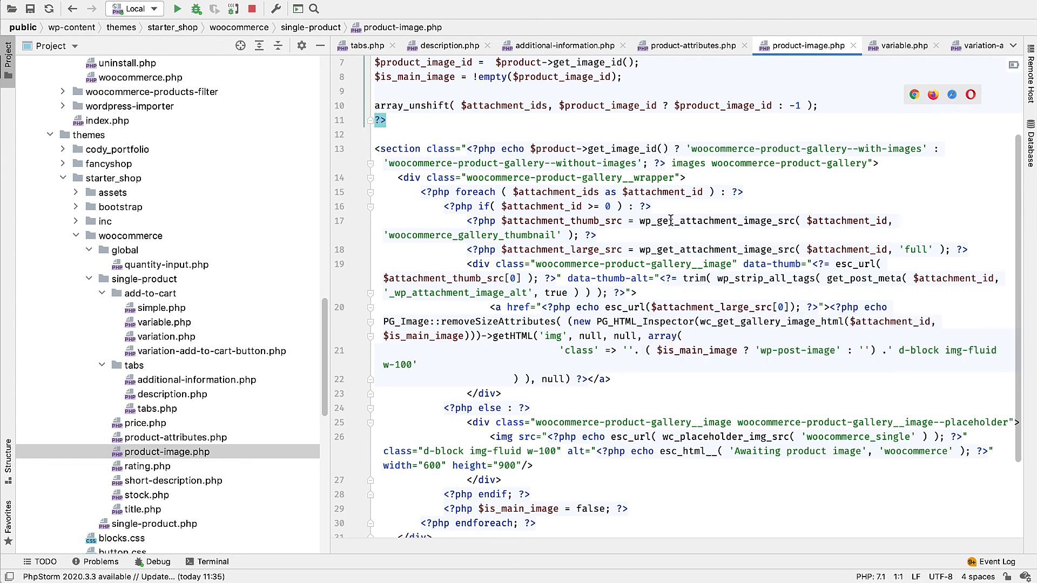
{"action": "double_click", "coordinate": [654, 250]}
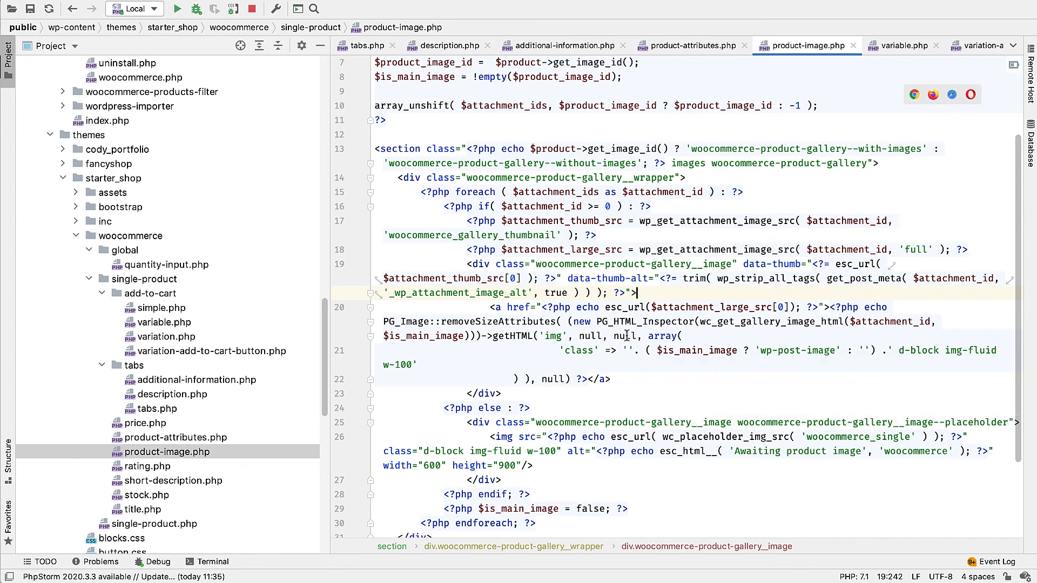
{"action": "mouse_move", "coordinate": [626, 337]}
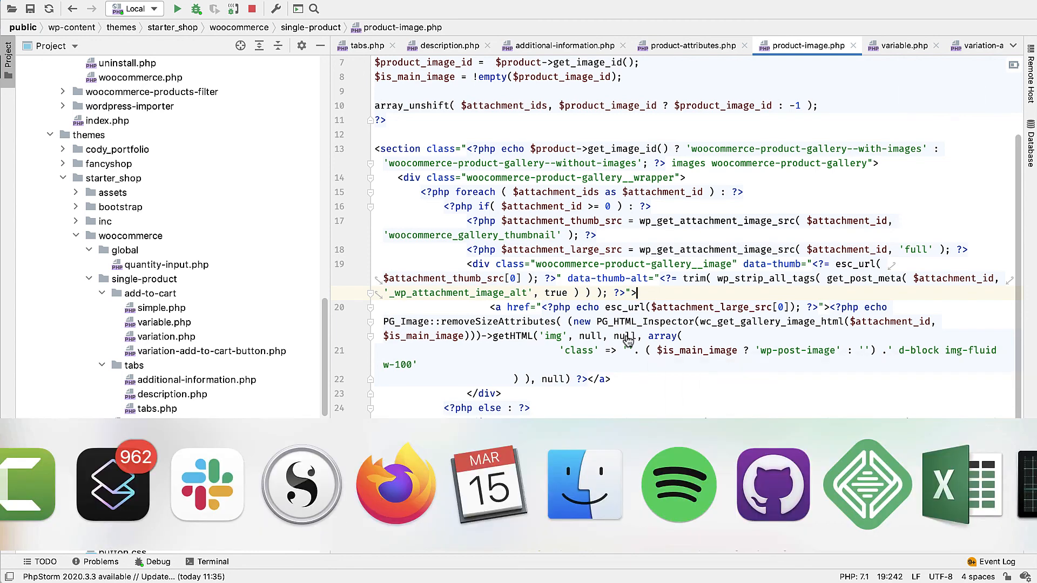